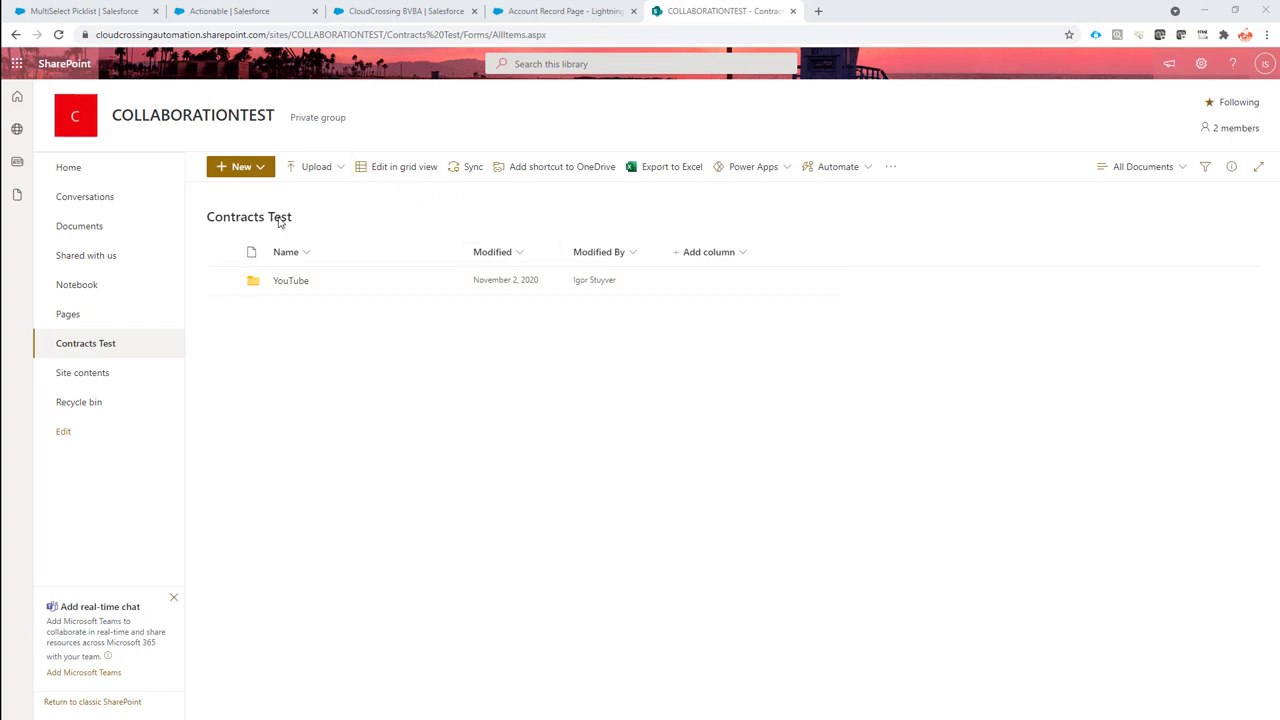
pyautogui.moveTo(172, 118)
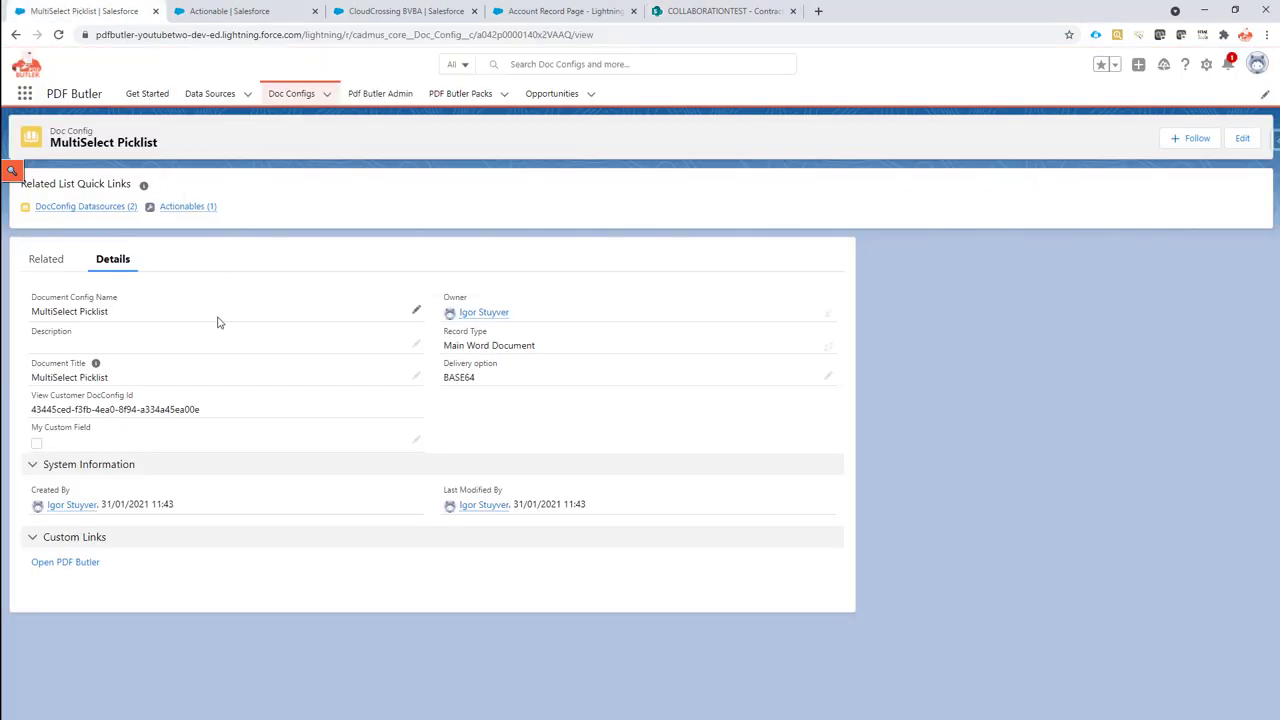
pyautogui.moveTo(184, 218)
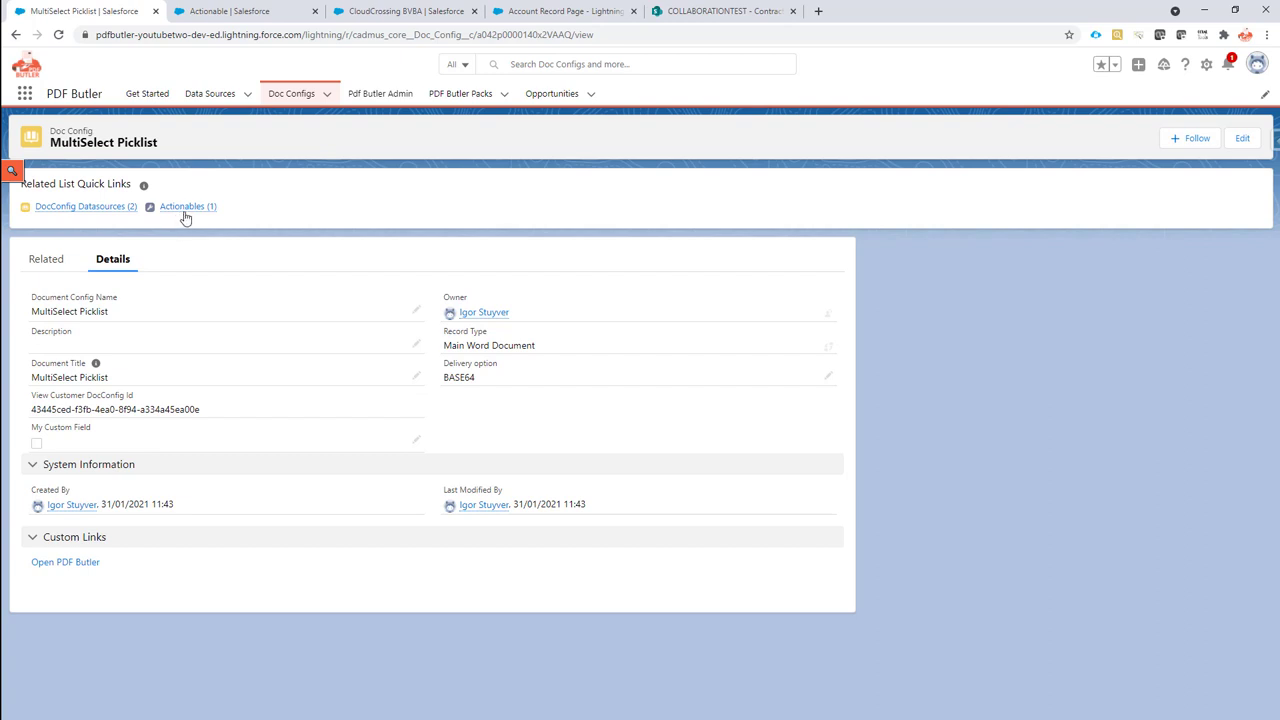
# Show the MultiSelect Picklist Doc Config record's Details in the PDF Butler tab
pyautogui.click(188, 206)
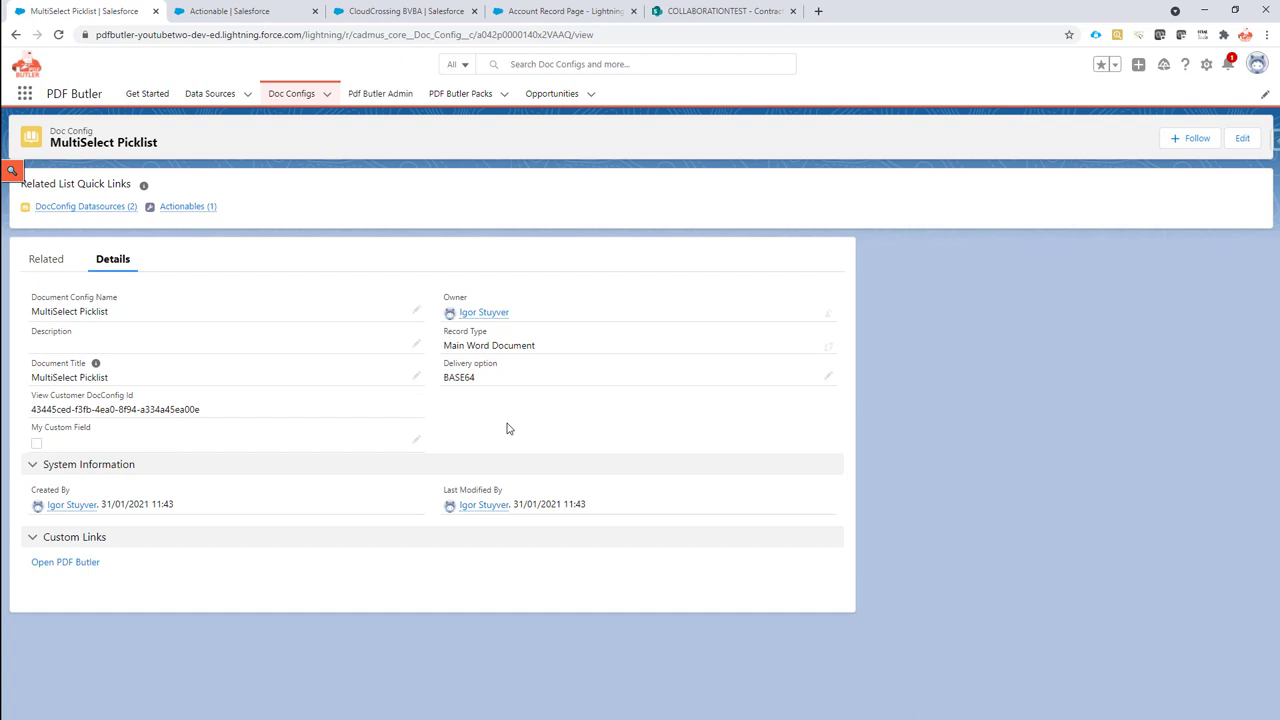
pyautogui.moveTo(514, 432)
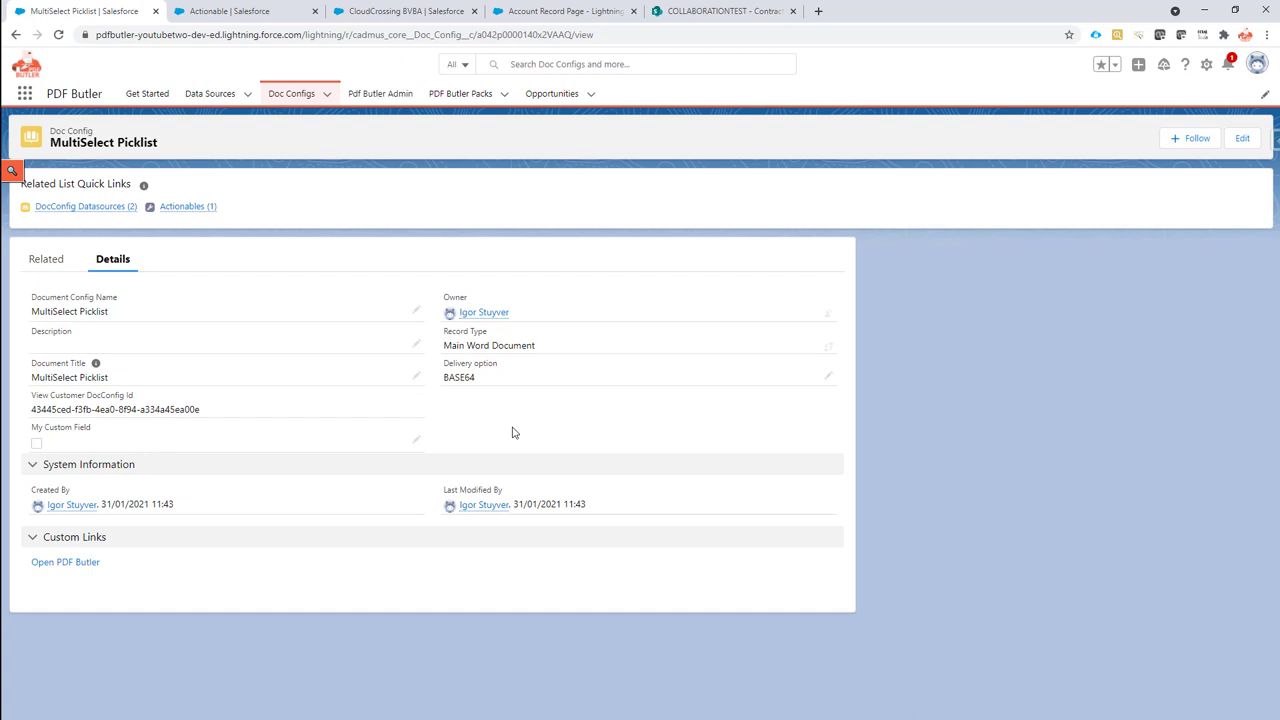
pyautogui.moveTo(504, 118)
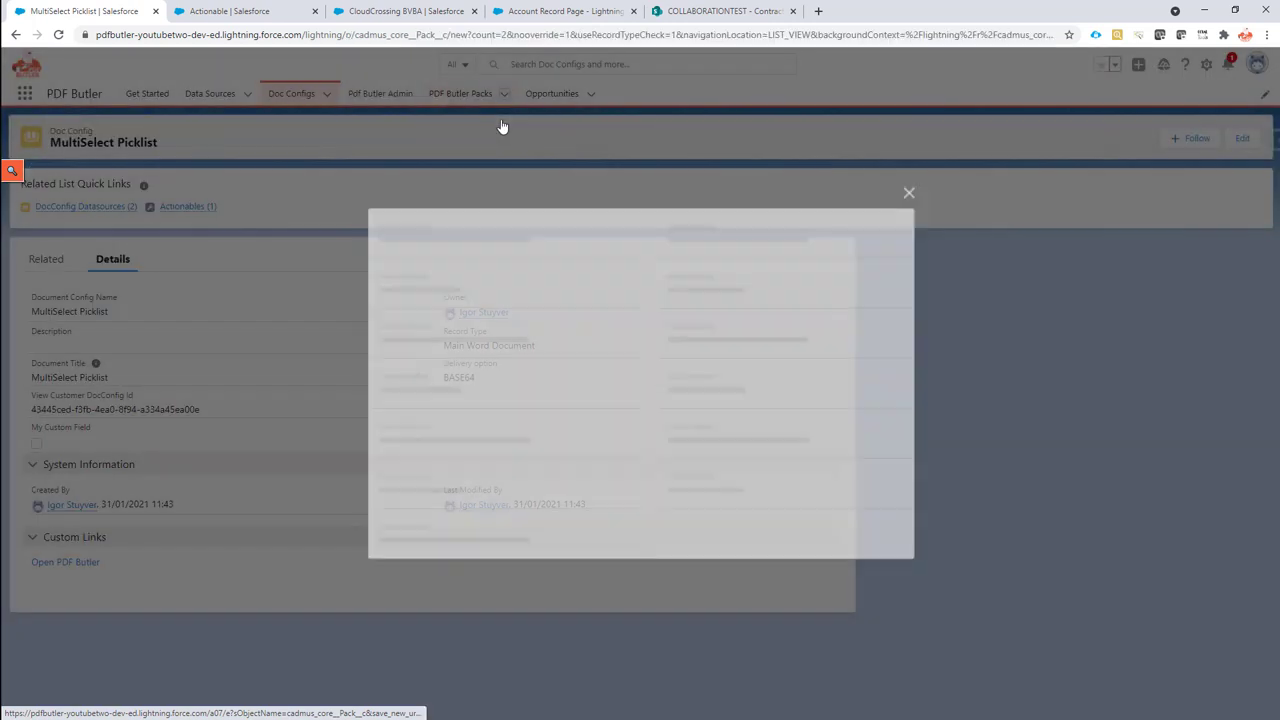
# Save a new pack named Upload To SharePoint with MultiSelect Picklist as Leading Doc Config
pyautogui.click(508, 336)
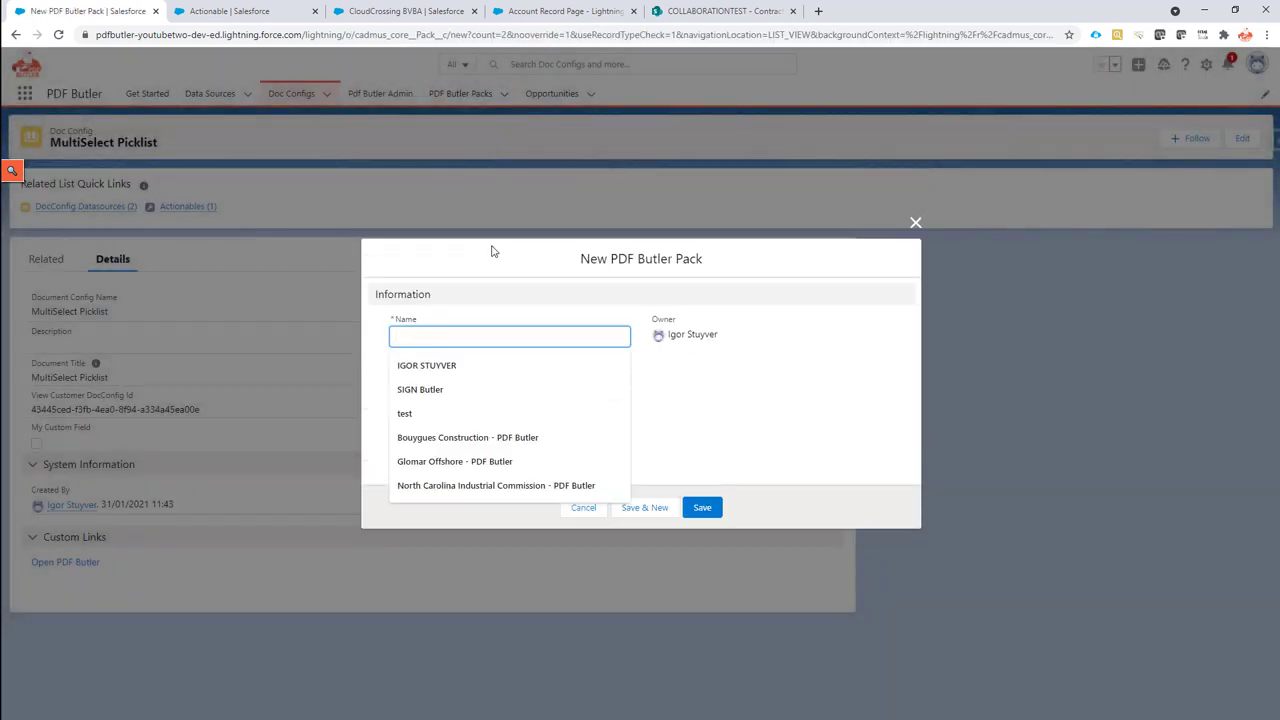
pyautogui.write('Upload To')
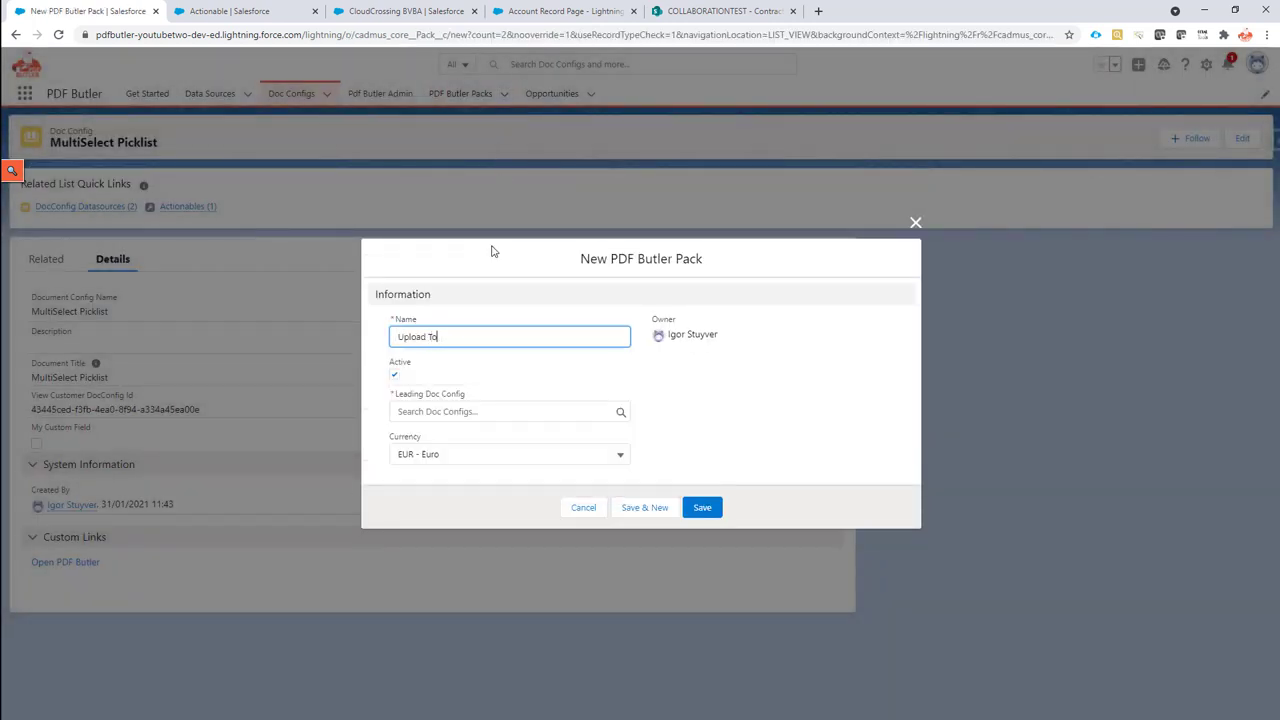
pyautogui.write('SharePoint')
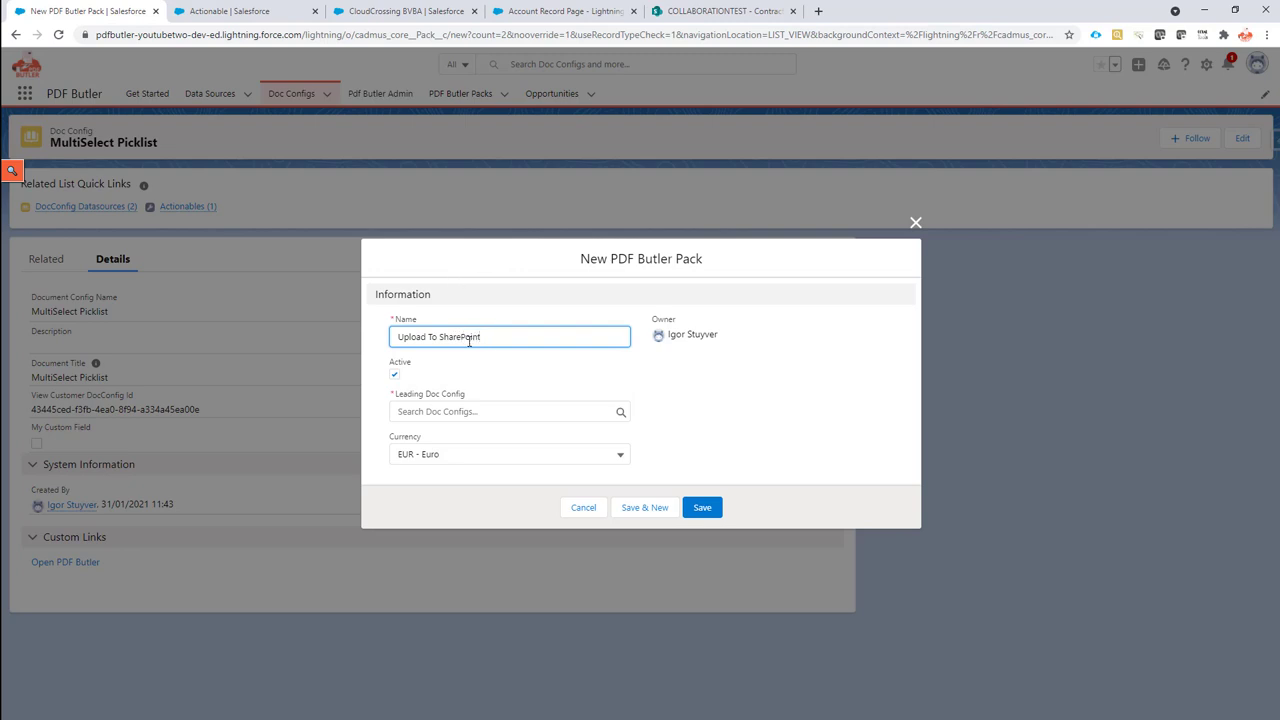
pyautogui.click(508, 412)
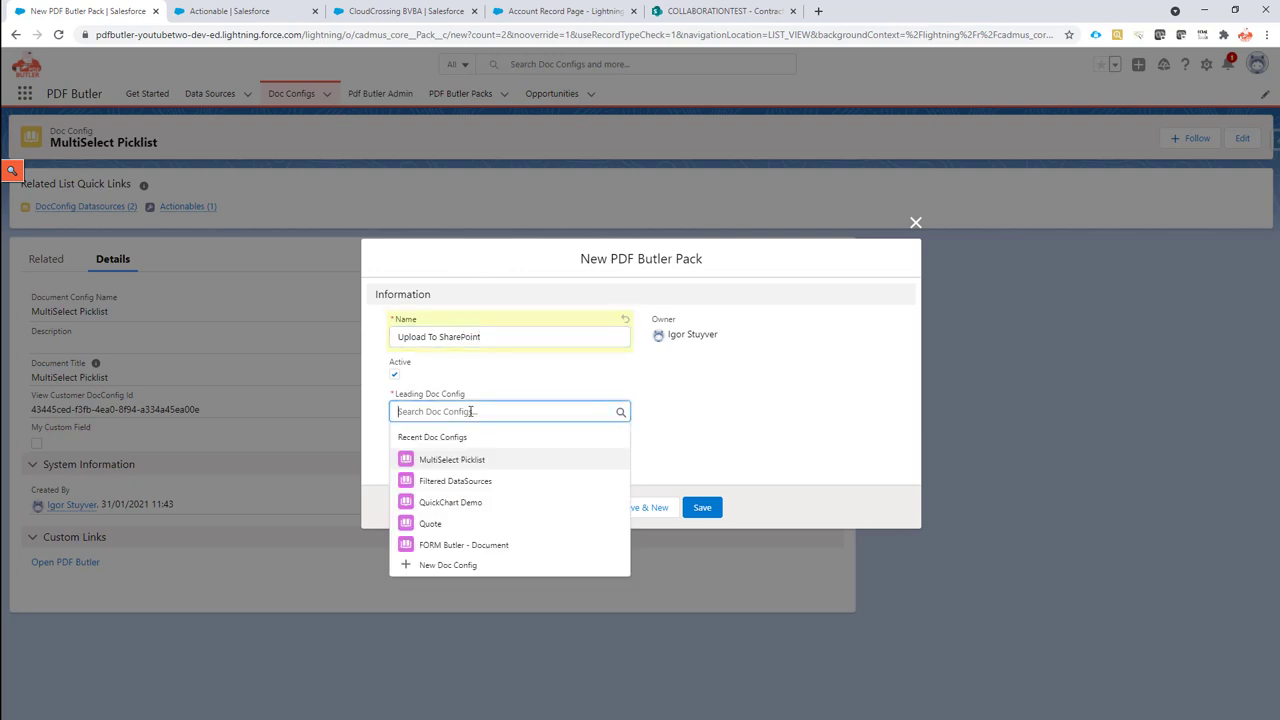
pyautogui.click(444, 458)
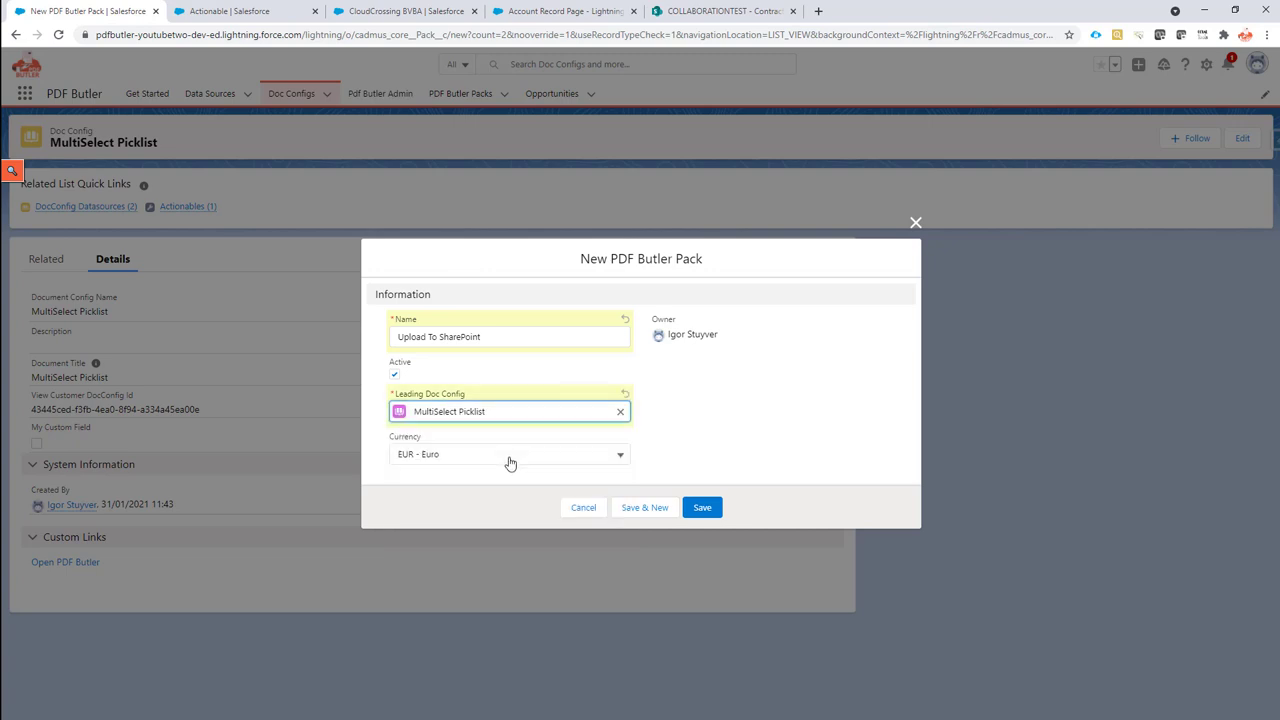
pyautogui.click(702, 508)
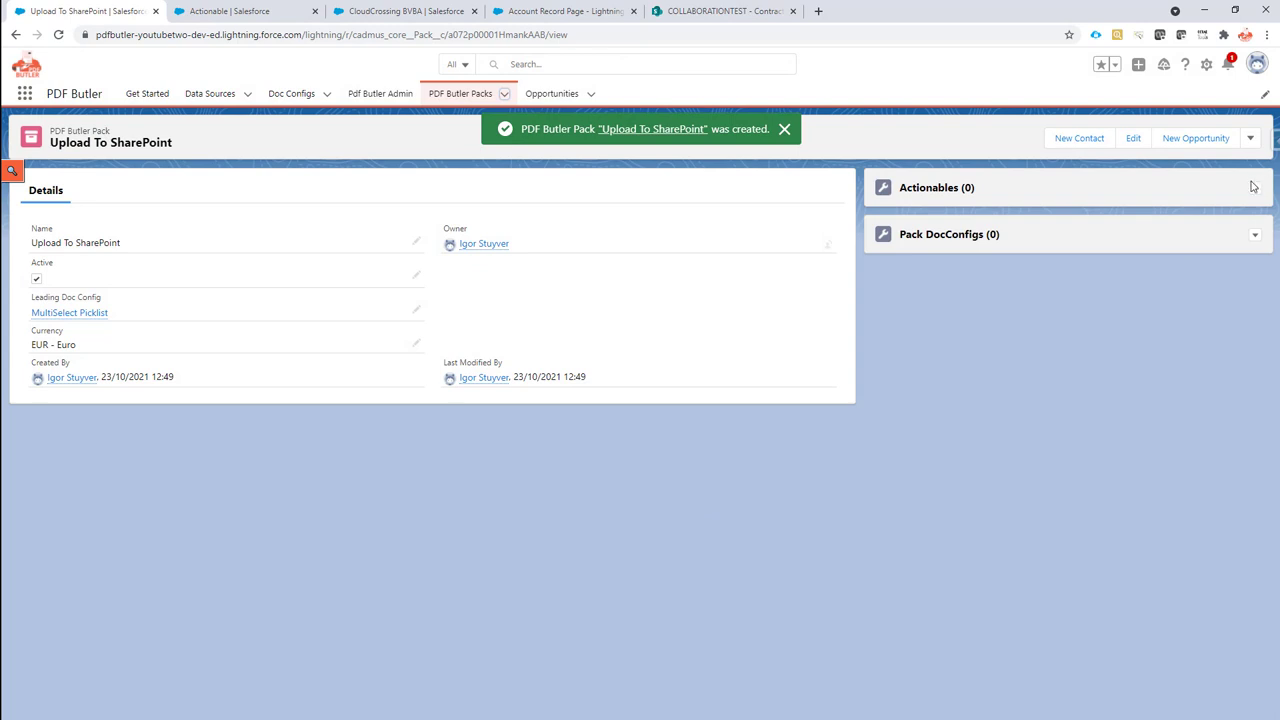
# Start a new actionable of record type Upload To SharePoint from the pack's Actionables list
pyautogui.click(1266, 188)
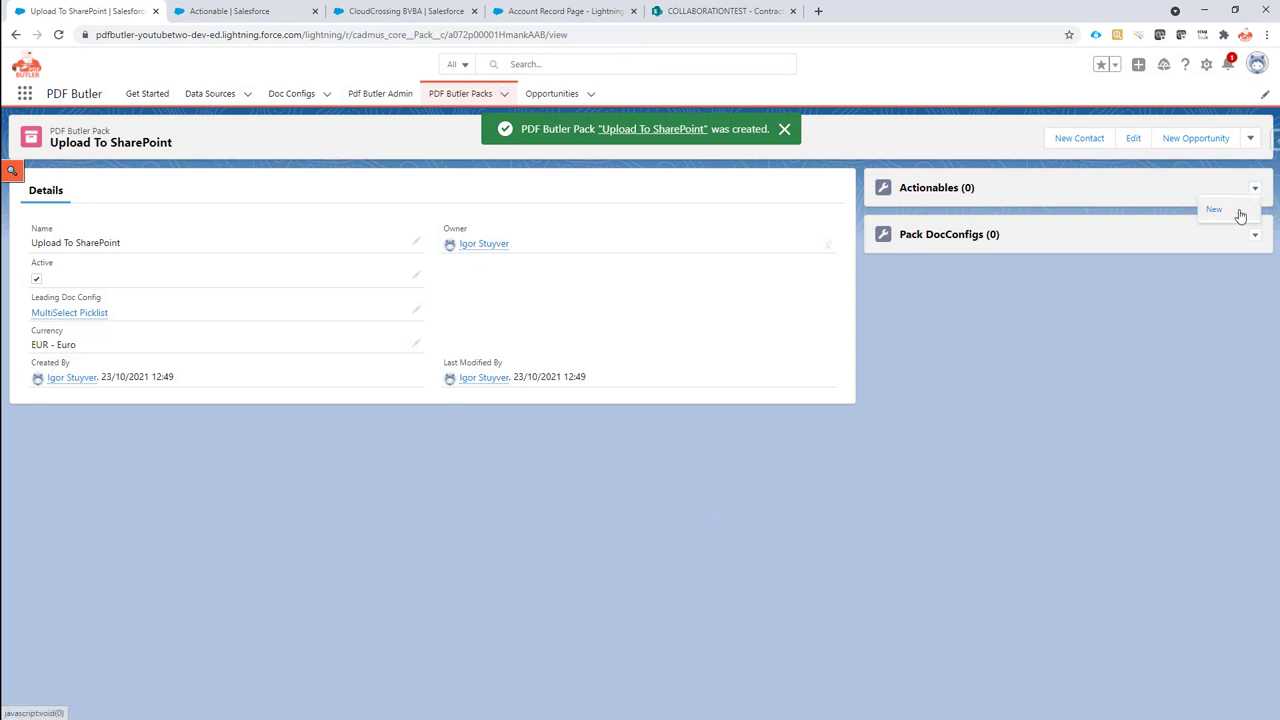
pyautogui.click(1214, 208)
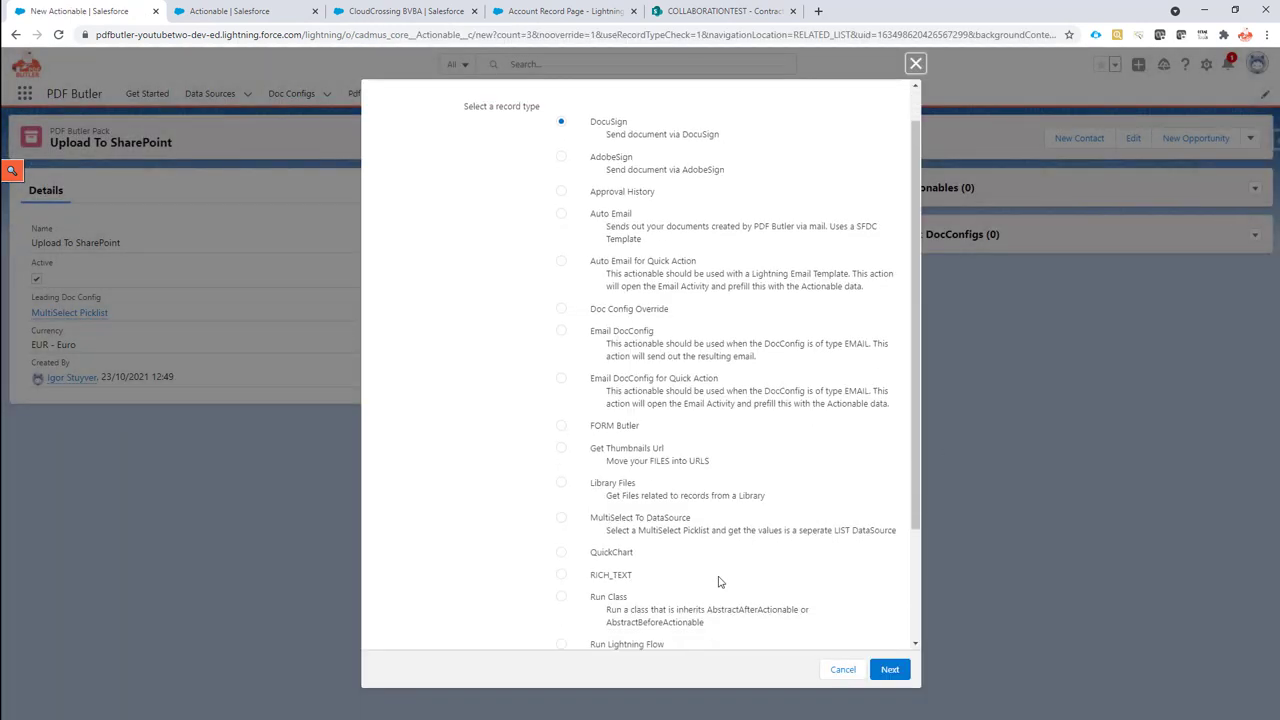
pyautogui.scroll(-3)
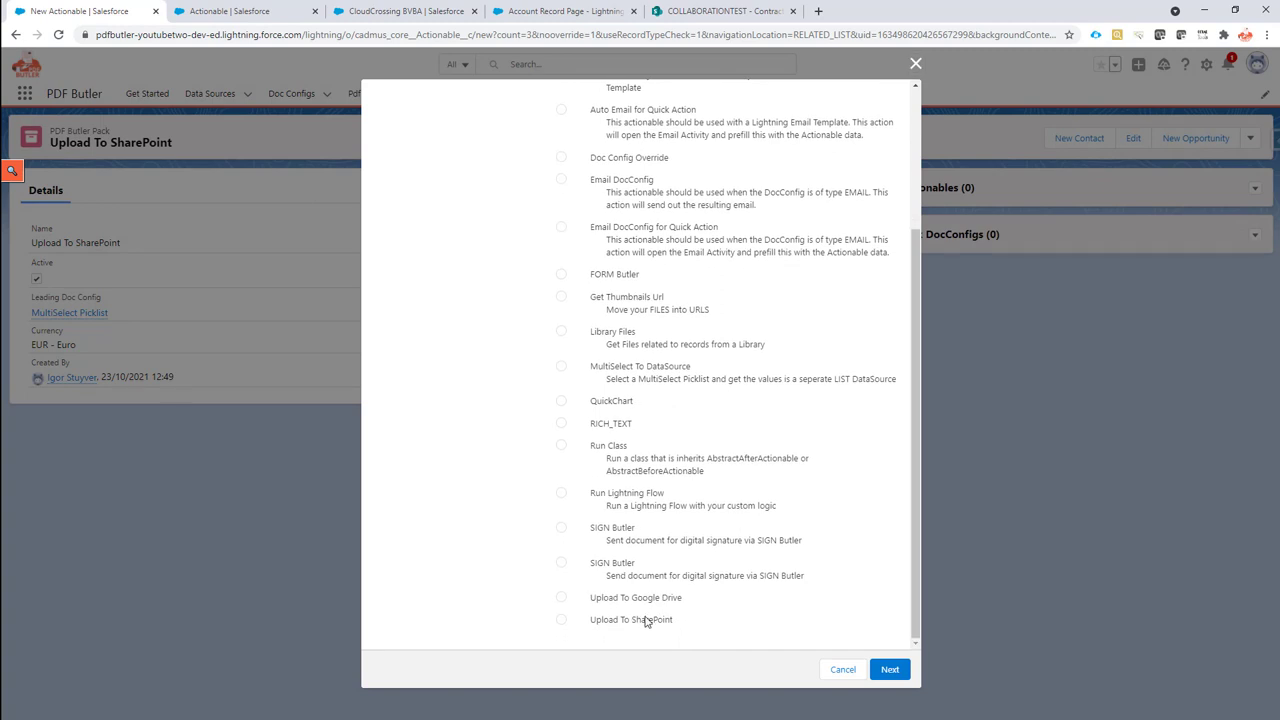
pyautogui.click(560, 620)
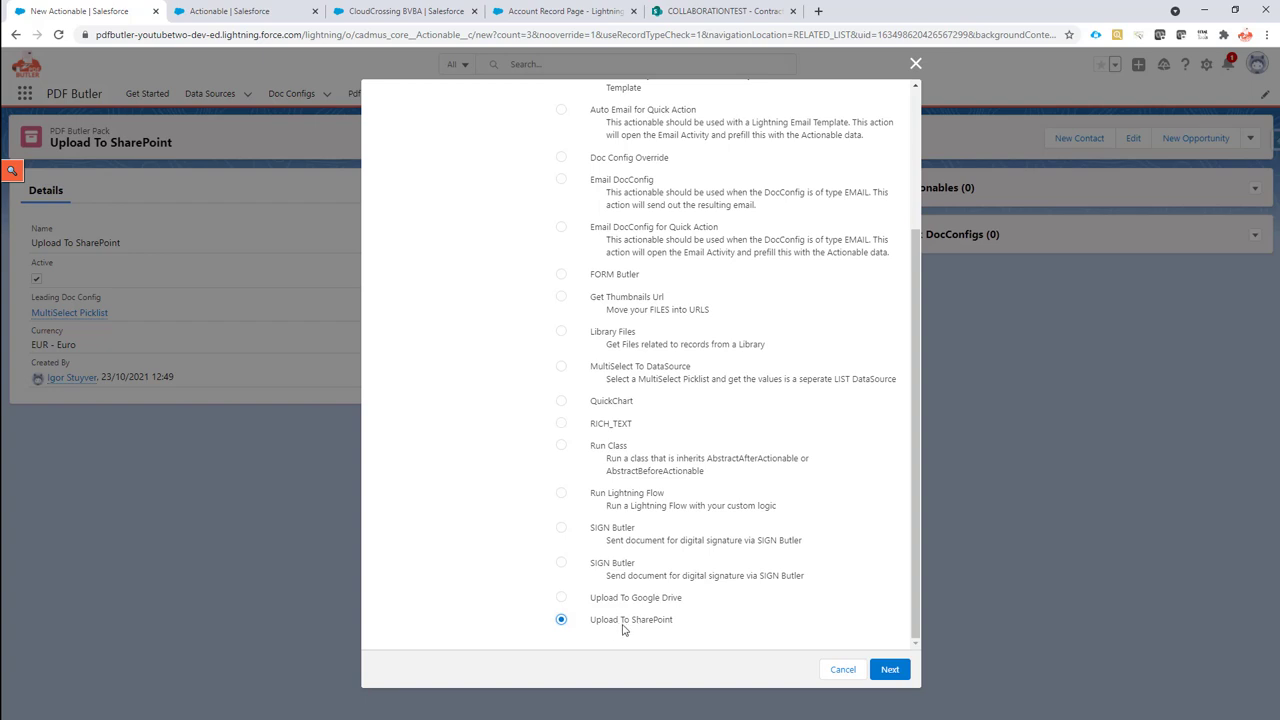
pyautogui.click(892, 668)
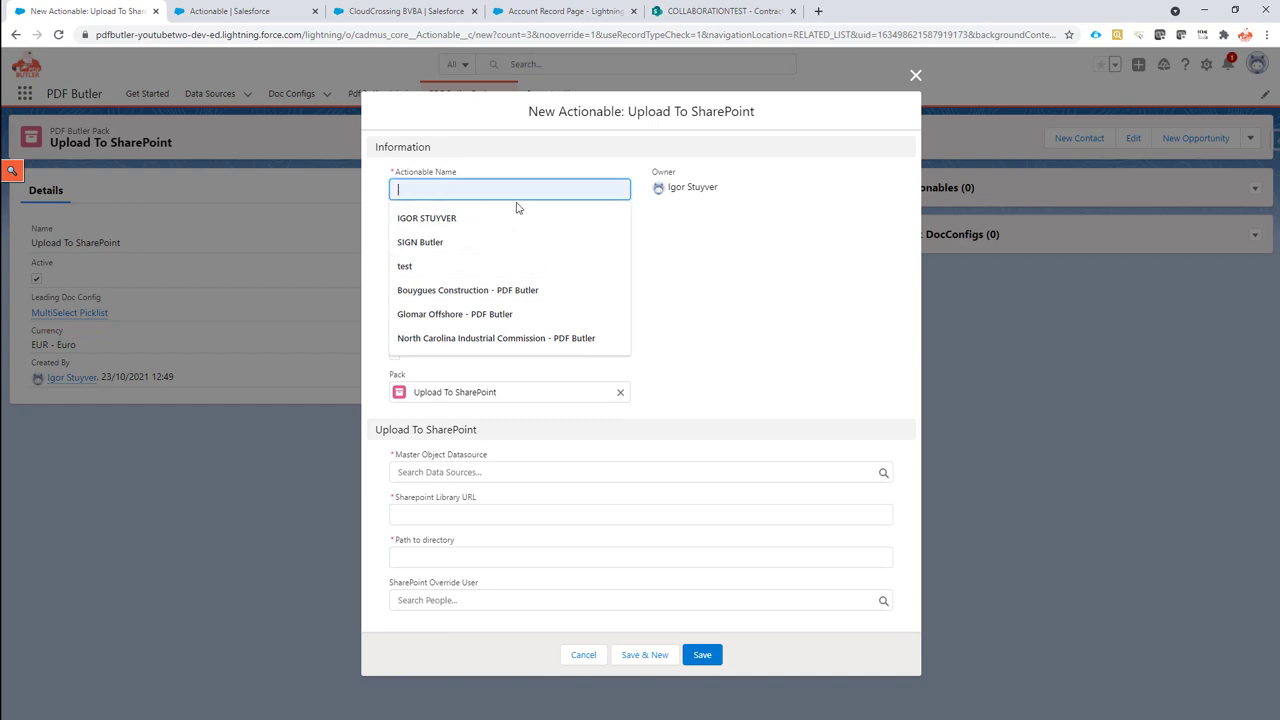
# Name the actionable Act Upload To SharePoint and mark it Active
pyautogui.write('A')
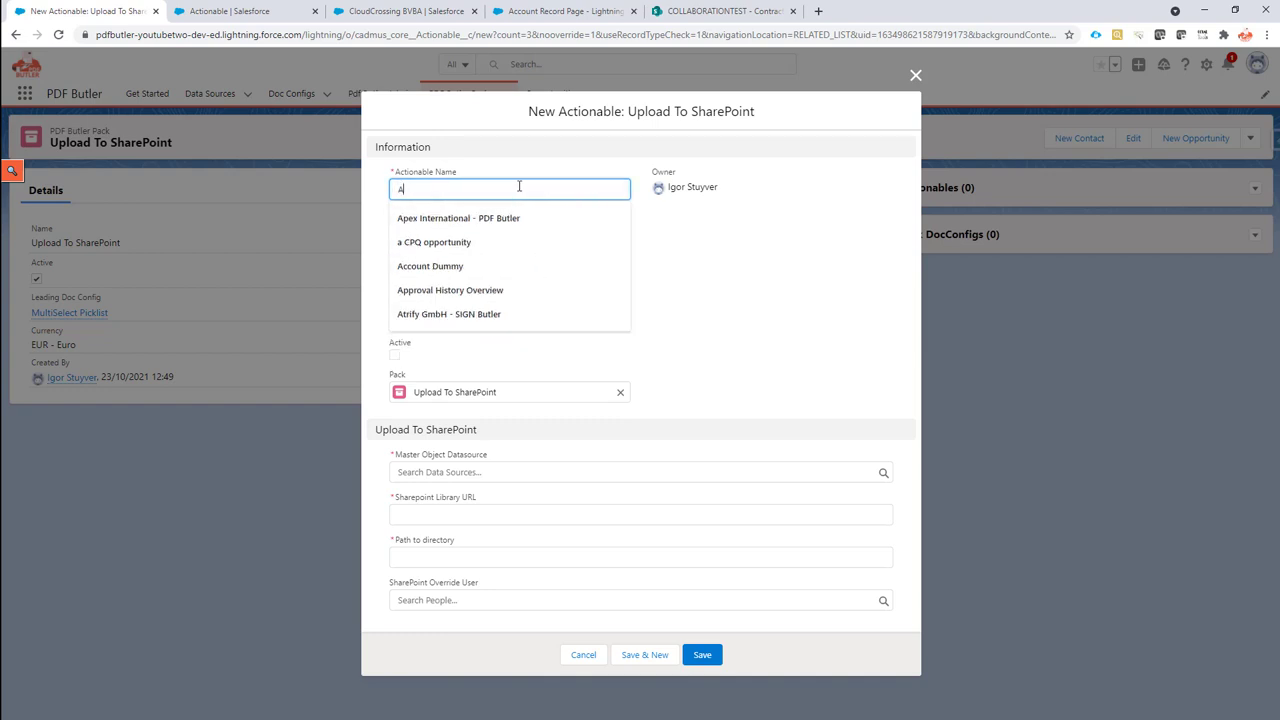
pyautogui.write('Act Upload To Sha')
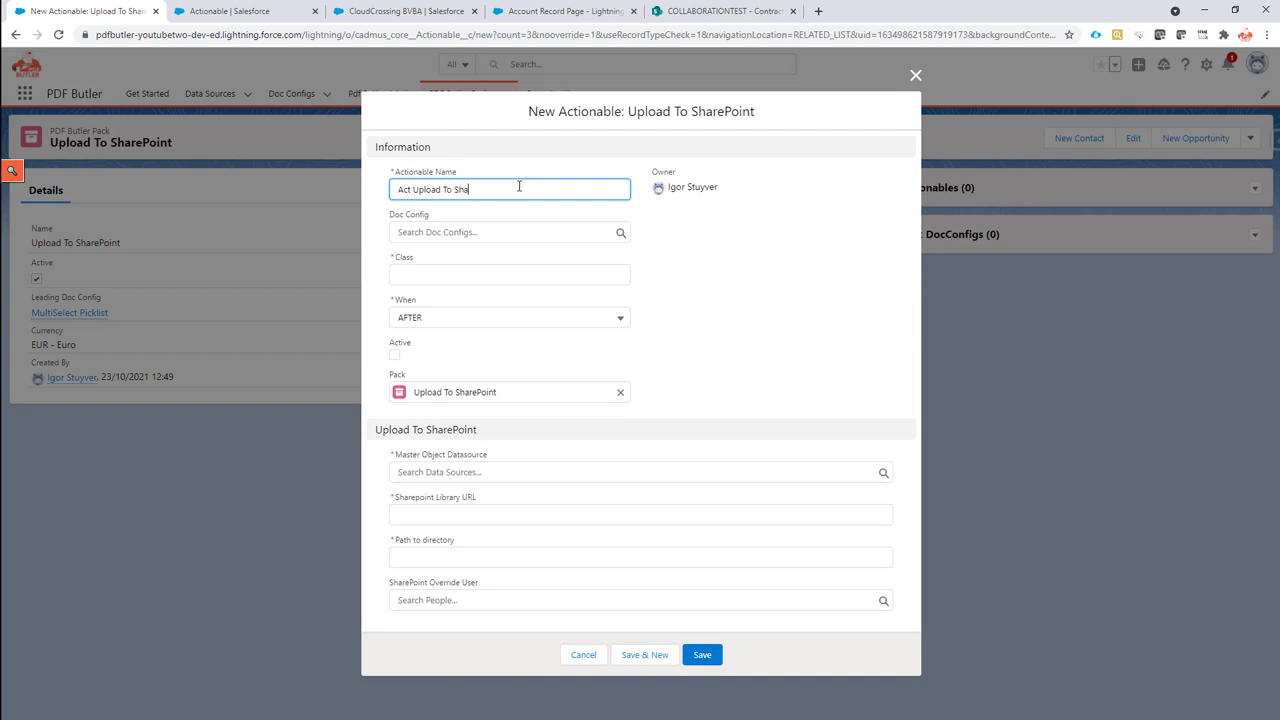
pyautogui.write('rePoint')
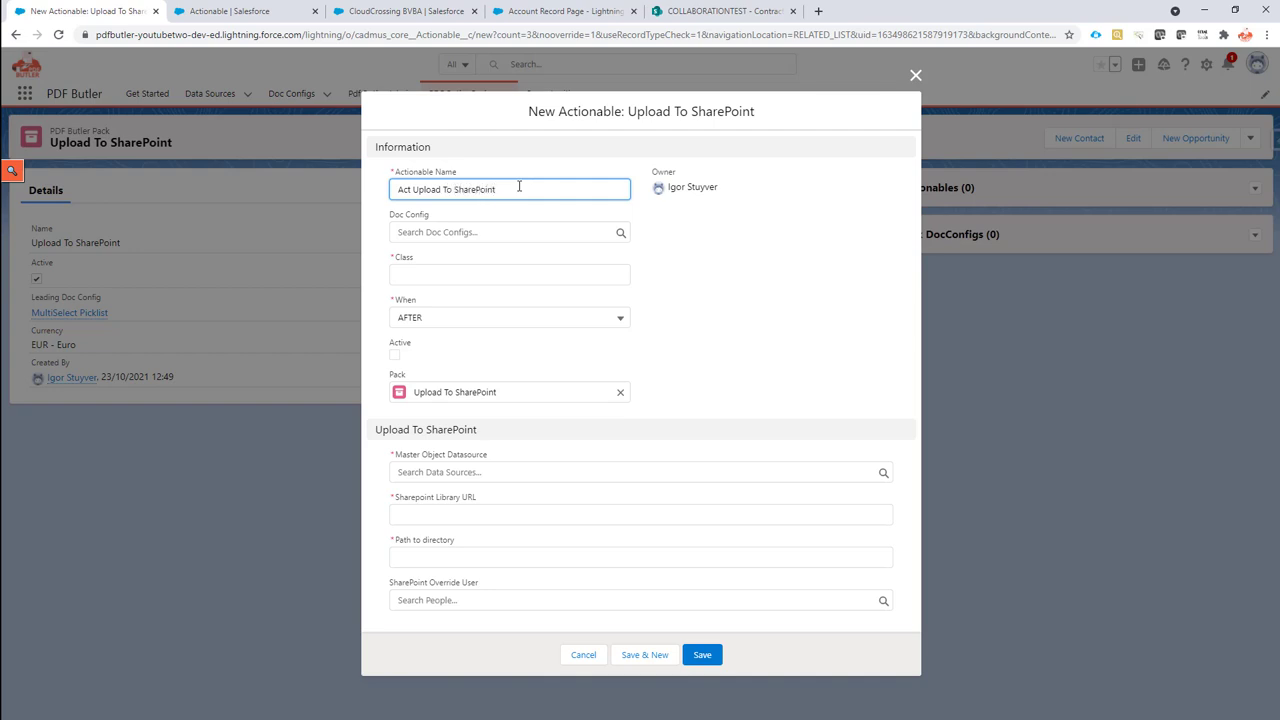
pyautogui.click(504, 232)
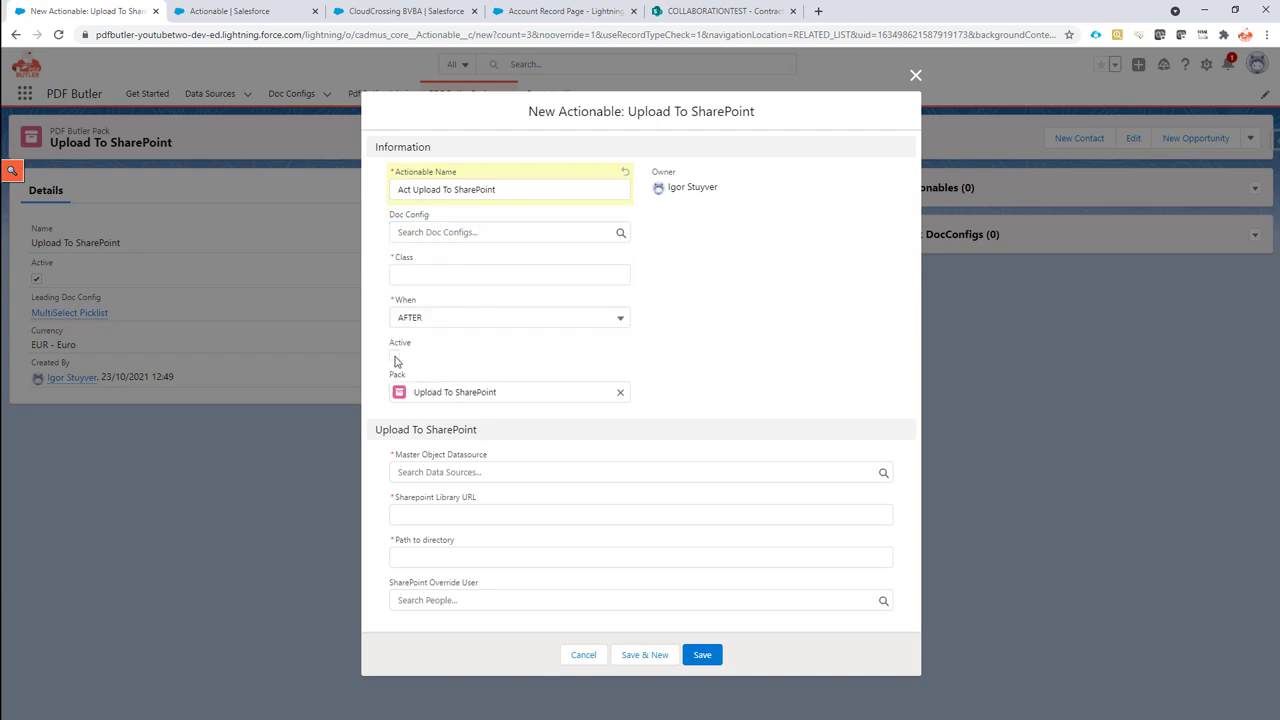
pyautogui.click(394, 356)
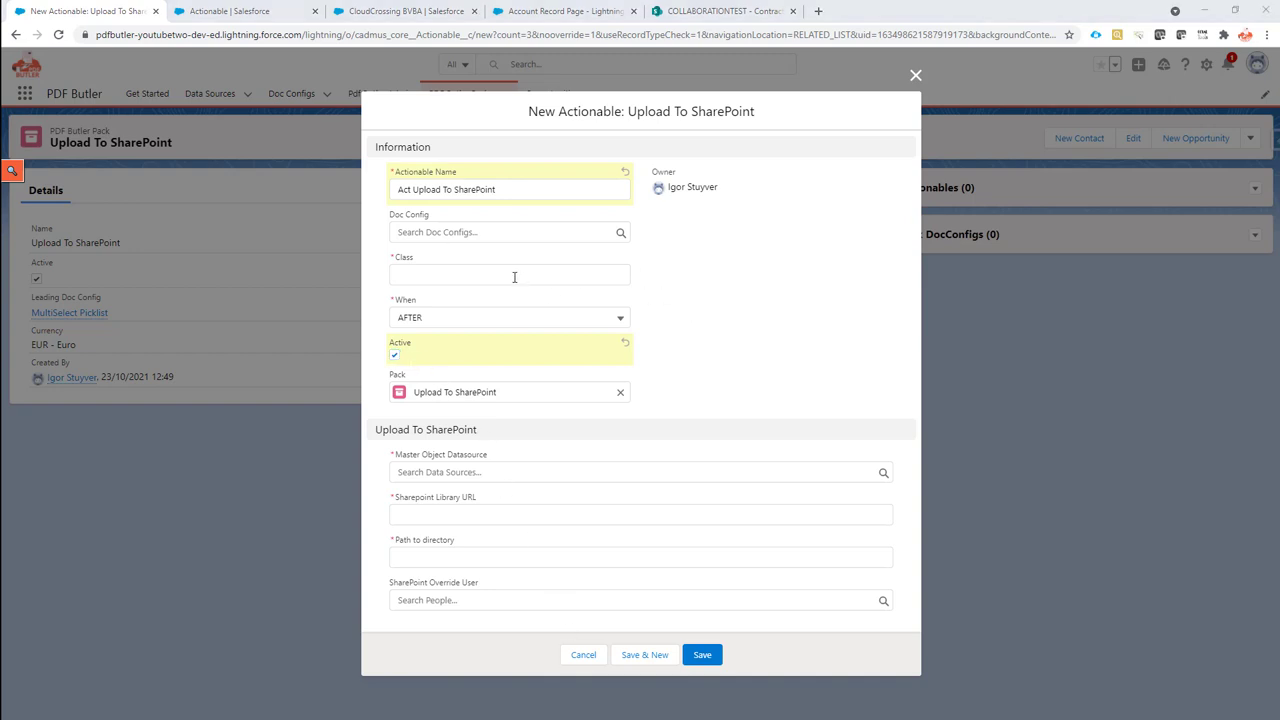
# Set the actionable's class to cadmus_una.Actionable_CollabStoreFile
pyautogui.click(508, 276)
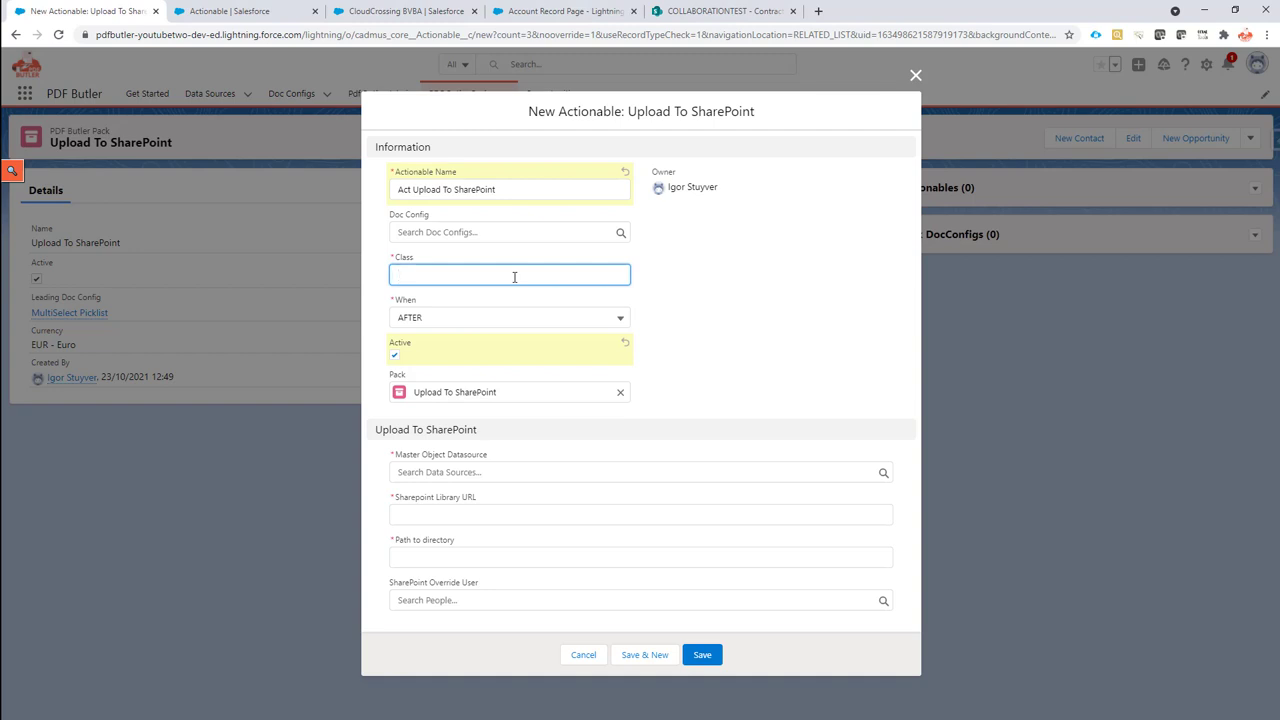
pyautogui.write('cadmus_una.Actionable_CollabStoreFile')
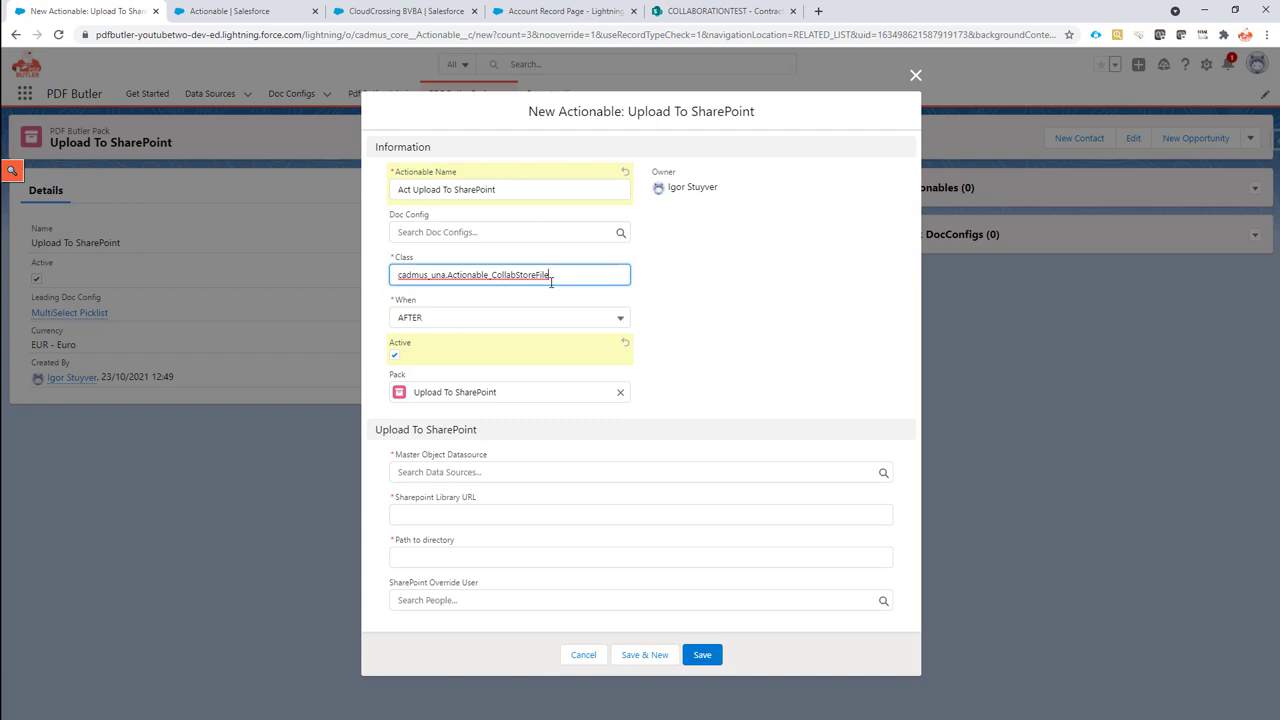
pyautogui.moveTo(508, 466)
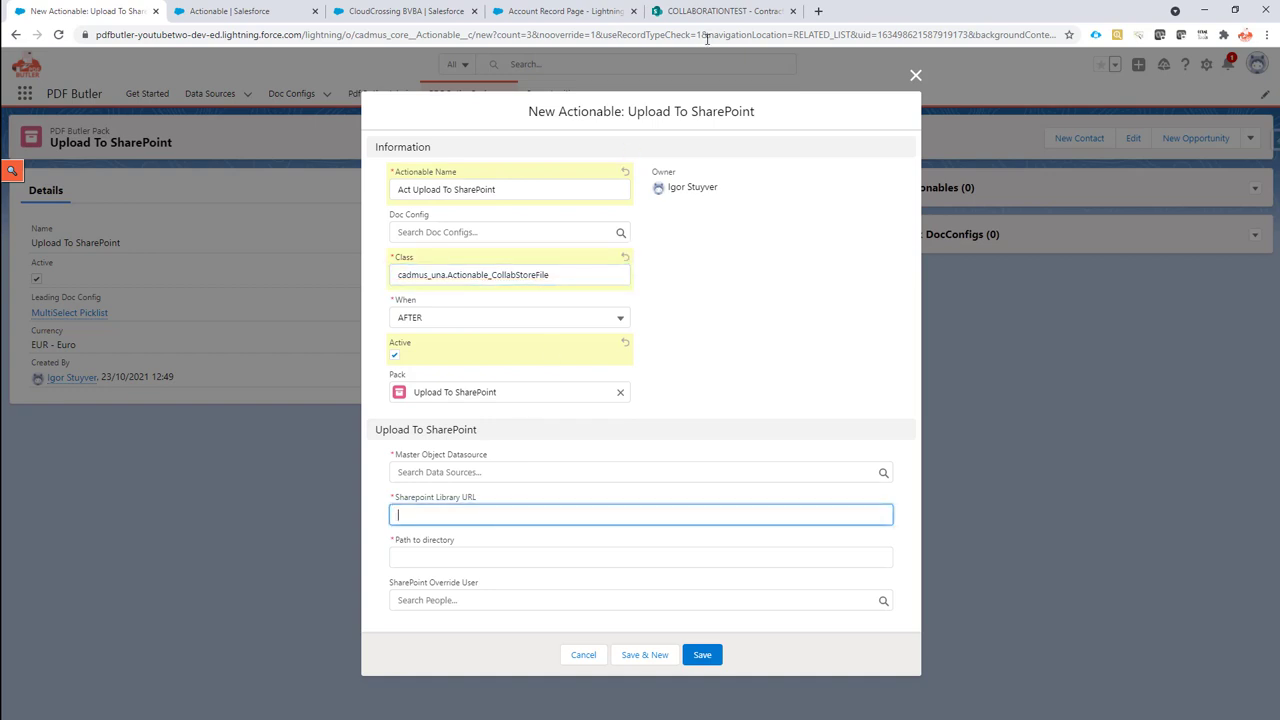
# Bring up the Contracts Test library on the COLLABORATIONTEST SharePoint site
pyautogui.click(724, 12)
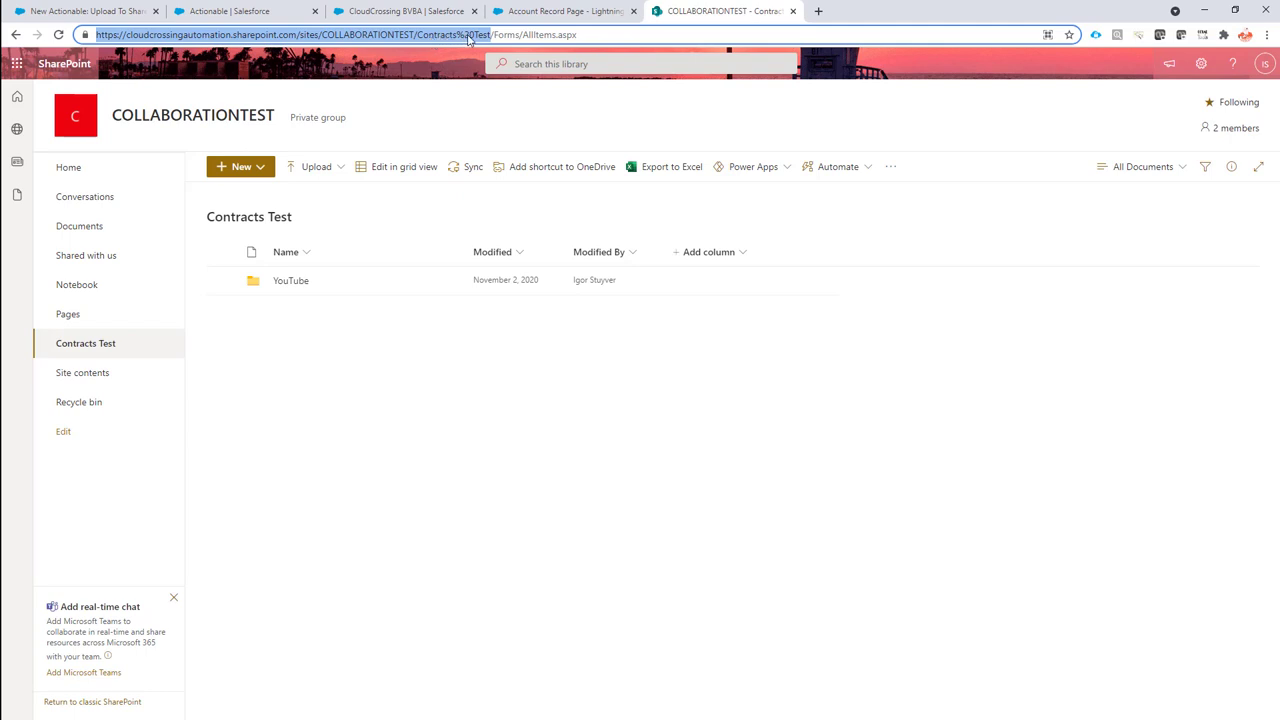
pyautogui.moveTo(98, 326)
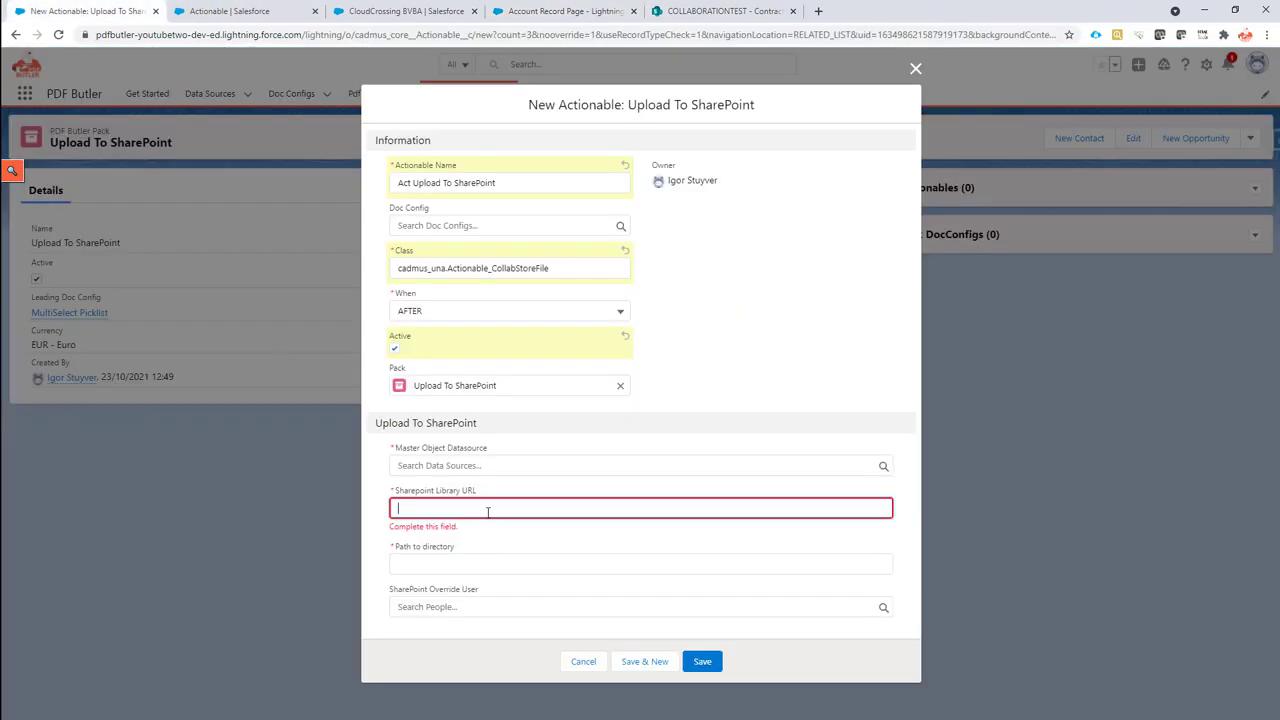
# Fill Sharepoint Library URL with the COLLABORATIONTEST Contracts Test library address
pyautogui.write('https://cloudcrossingautomation.sharepoint.com/sites/COLLABORATIONTEST/Contracts%20Test')
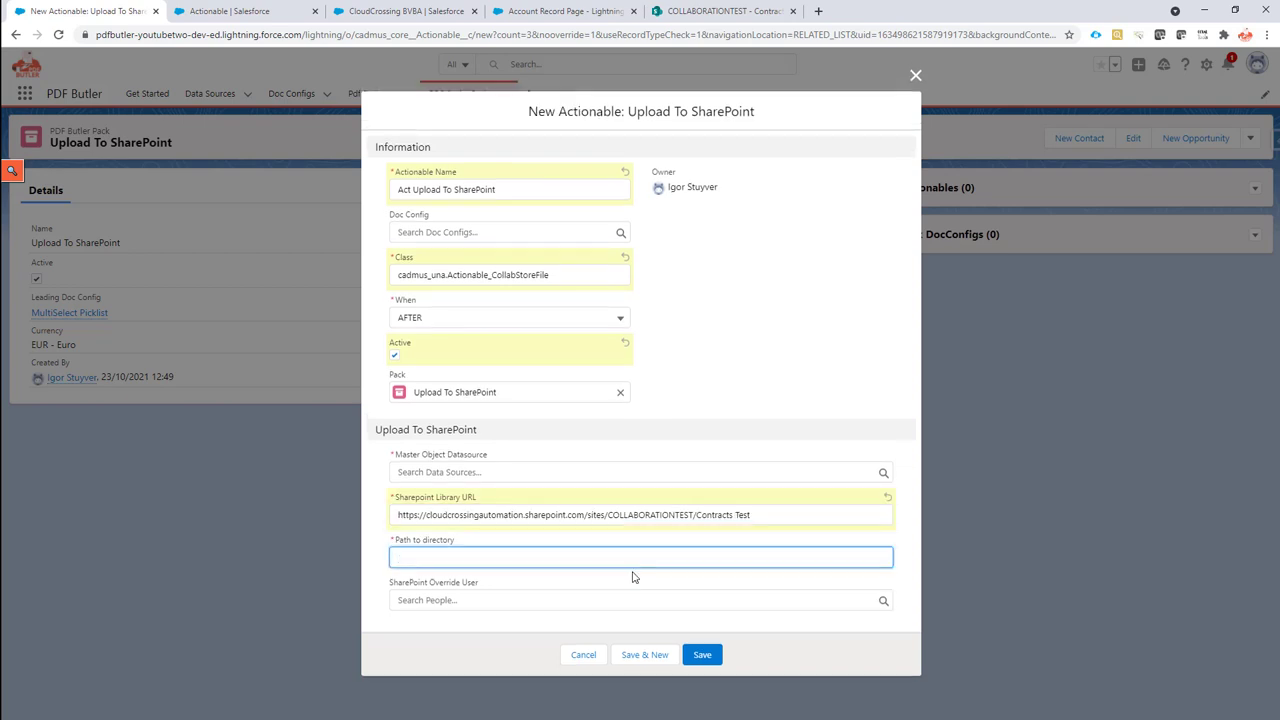
pyautogui.click(640, 556)
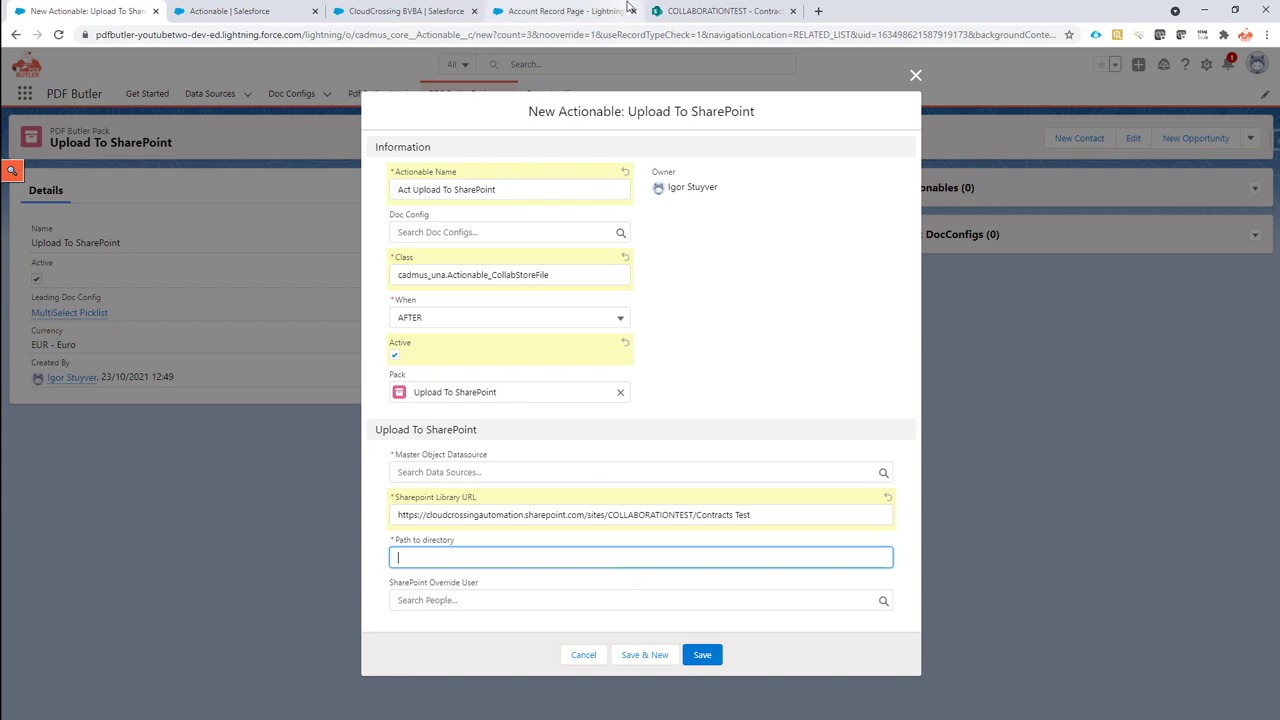
# Locate the YouTube folder in SharePoint and begin Path to directory with /YouTube/
pyautogui.click(718, 12)
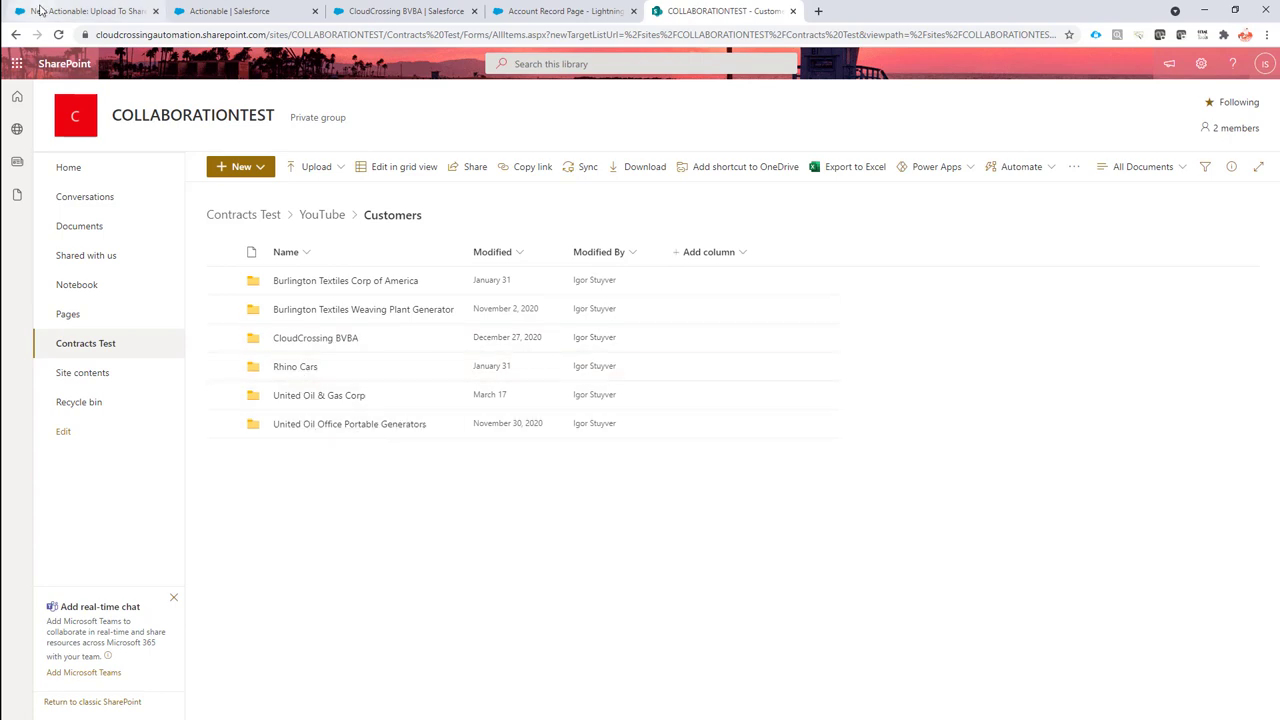
pyautogui.click(90, 16)
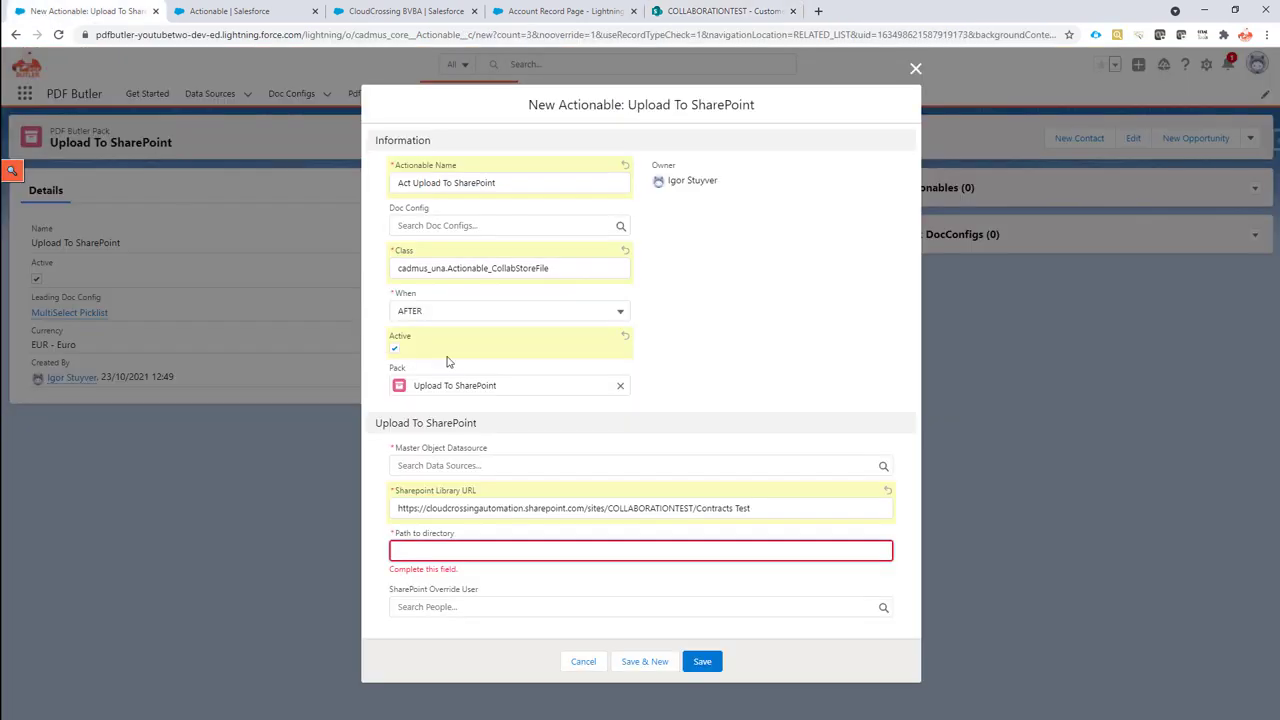
pyautogui.write('/vd')
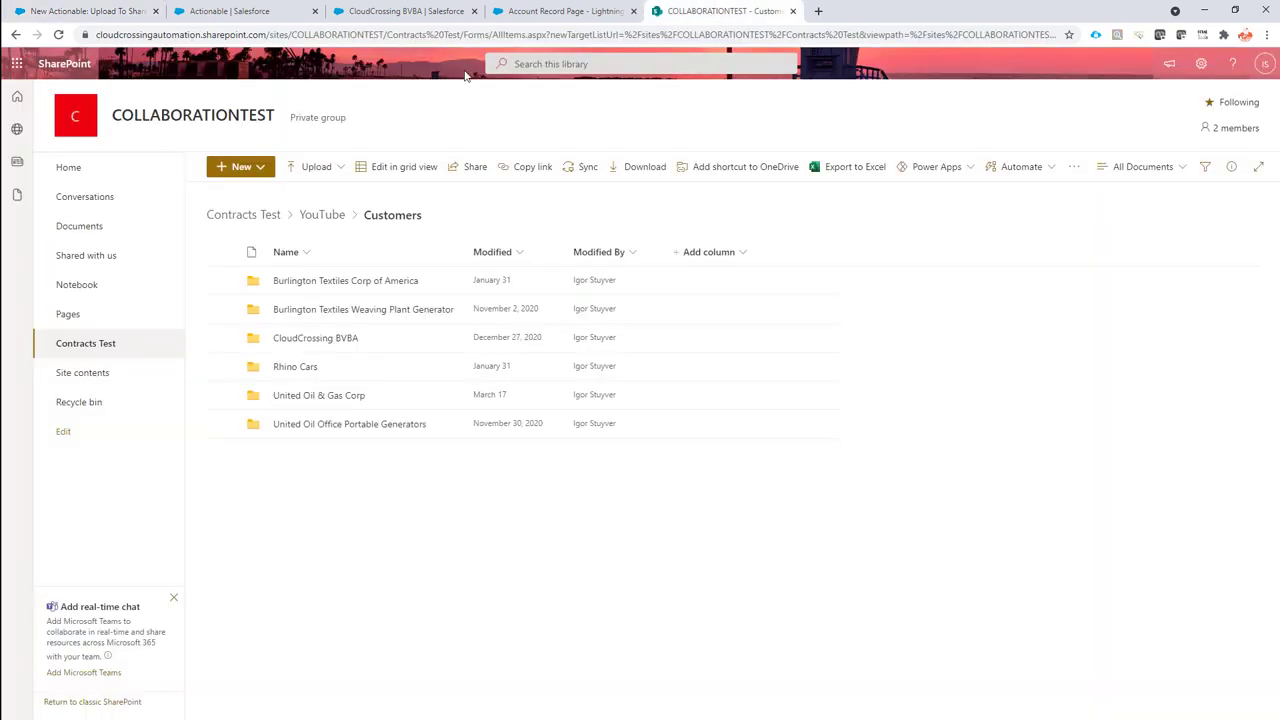
pyautogui.moveTo(302, 216)
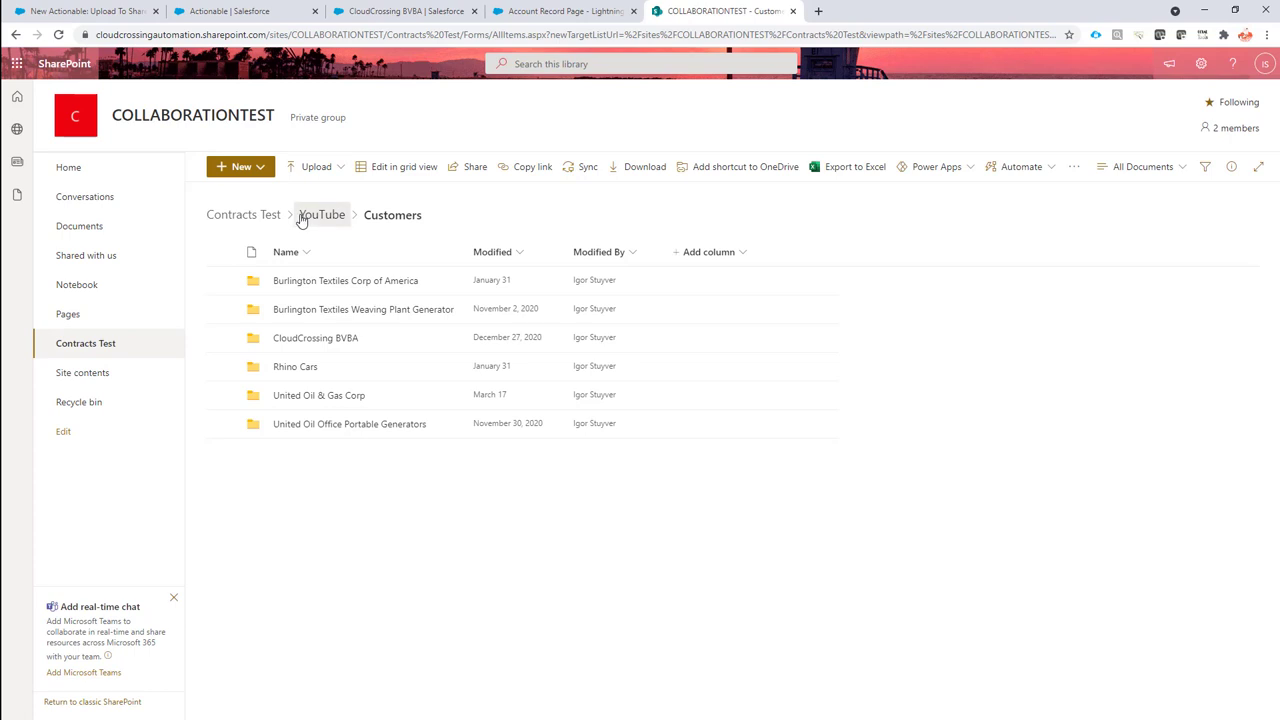
pyautogui.click(322, 214)
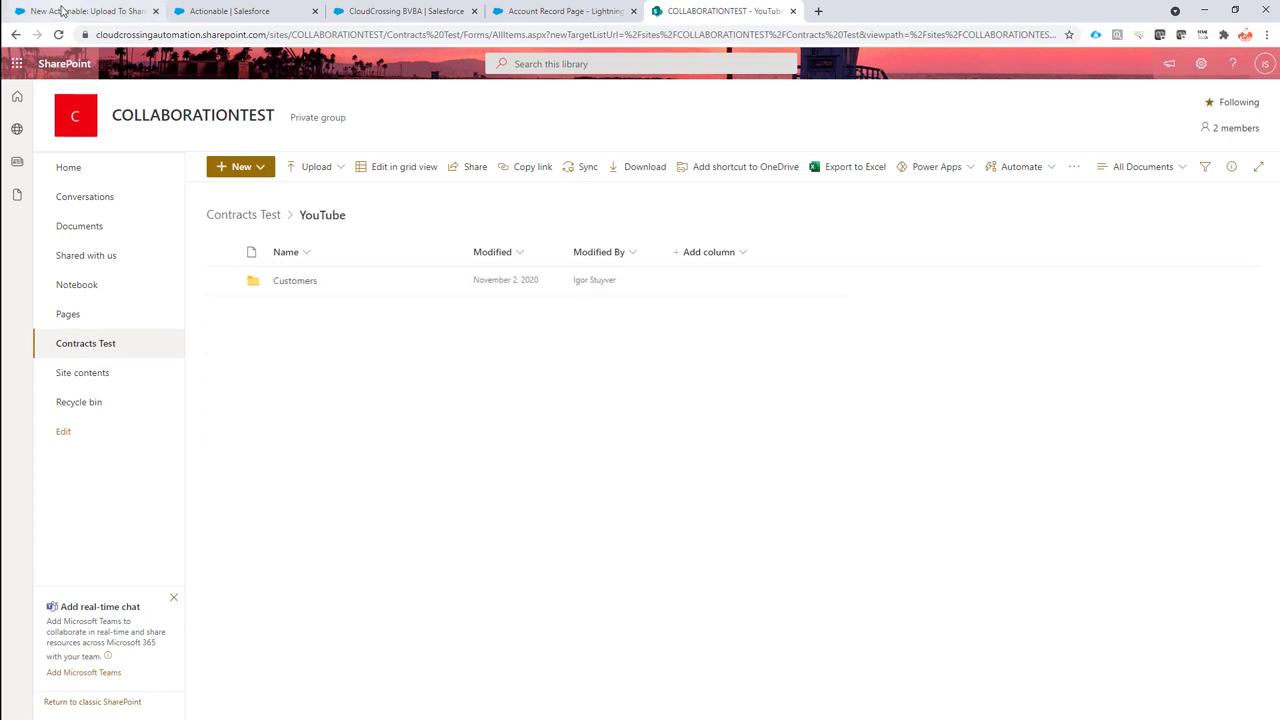
pyautogui.click(80, 16)
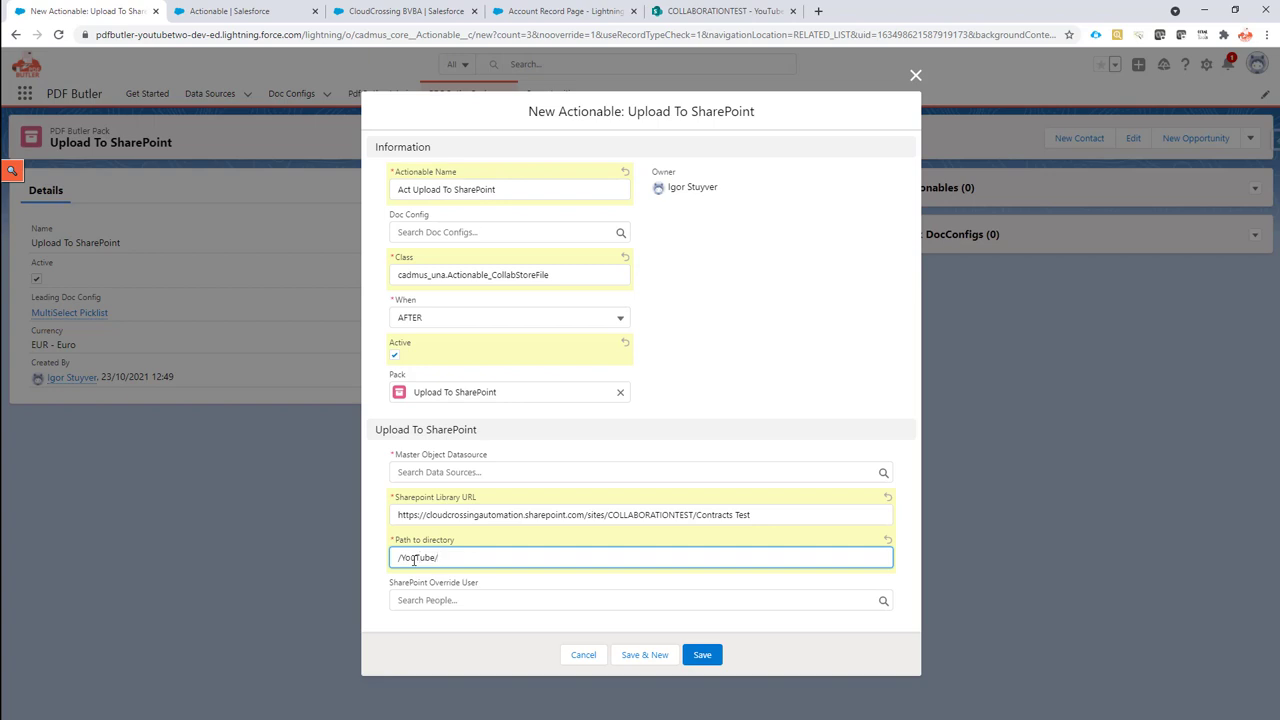
# Complete Path to directory as /YouTube/Customers/{{Name}} for a per-account folder
pyautogui.write('Customers/[[!Name')
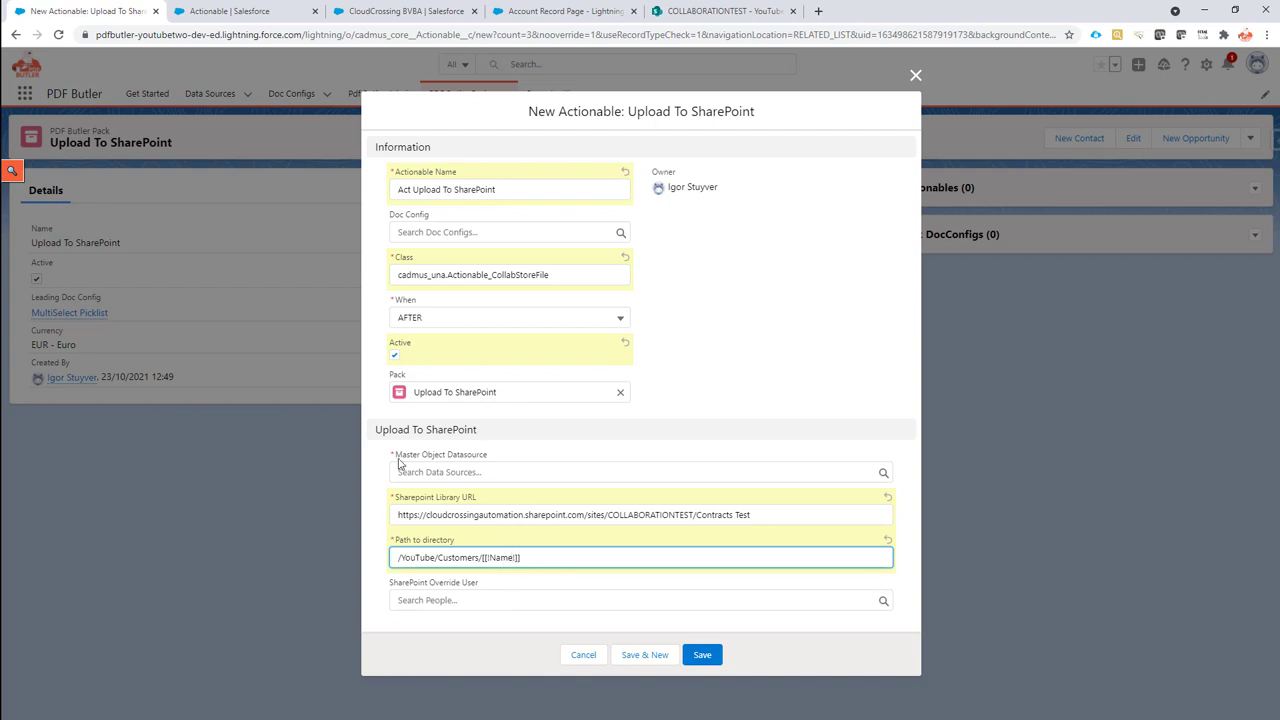
pyautogui.moveTo(442, 460)
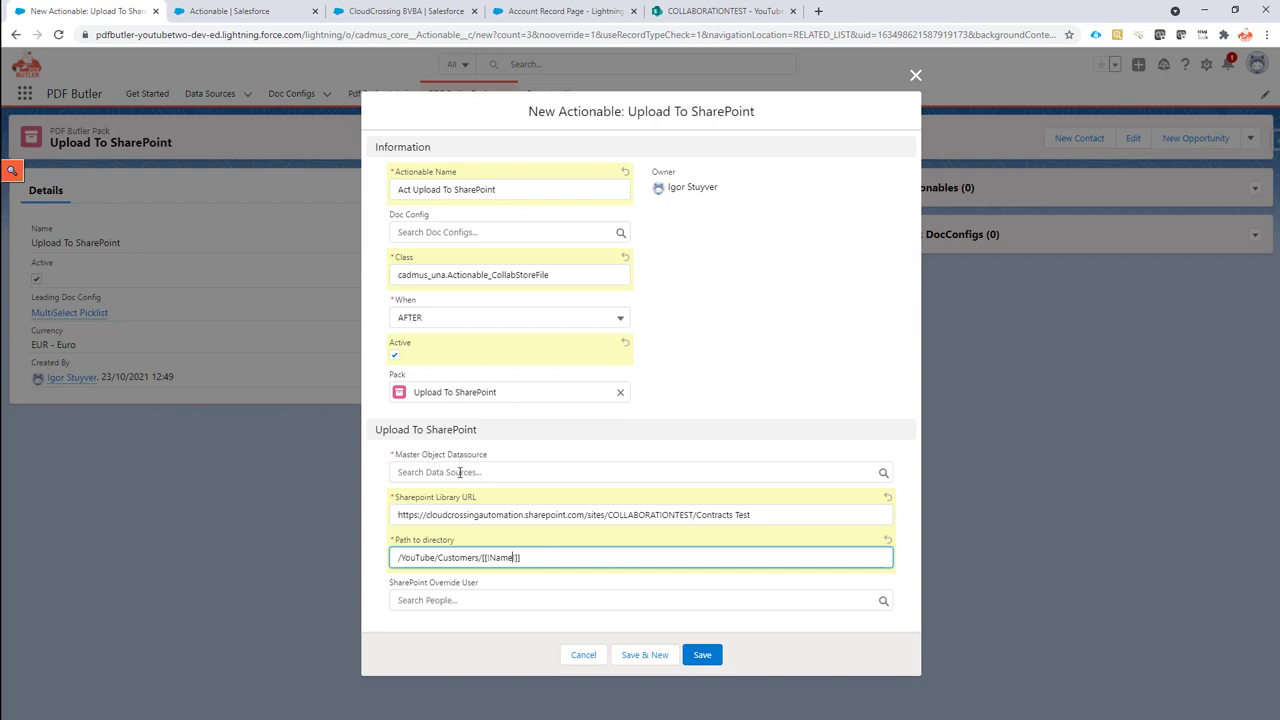
pyautogui.click(240, 12)
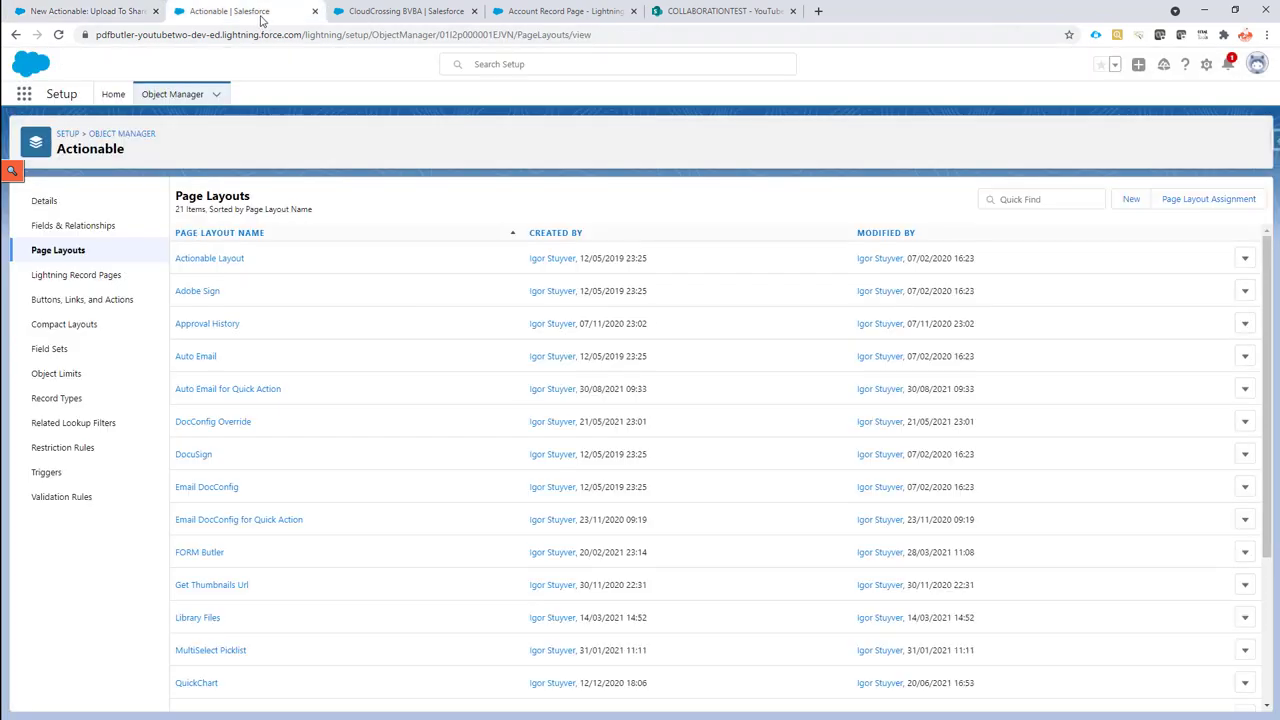
pyautogui.click(400, 12)
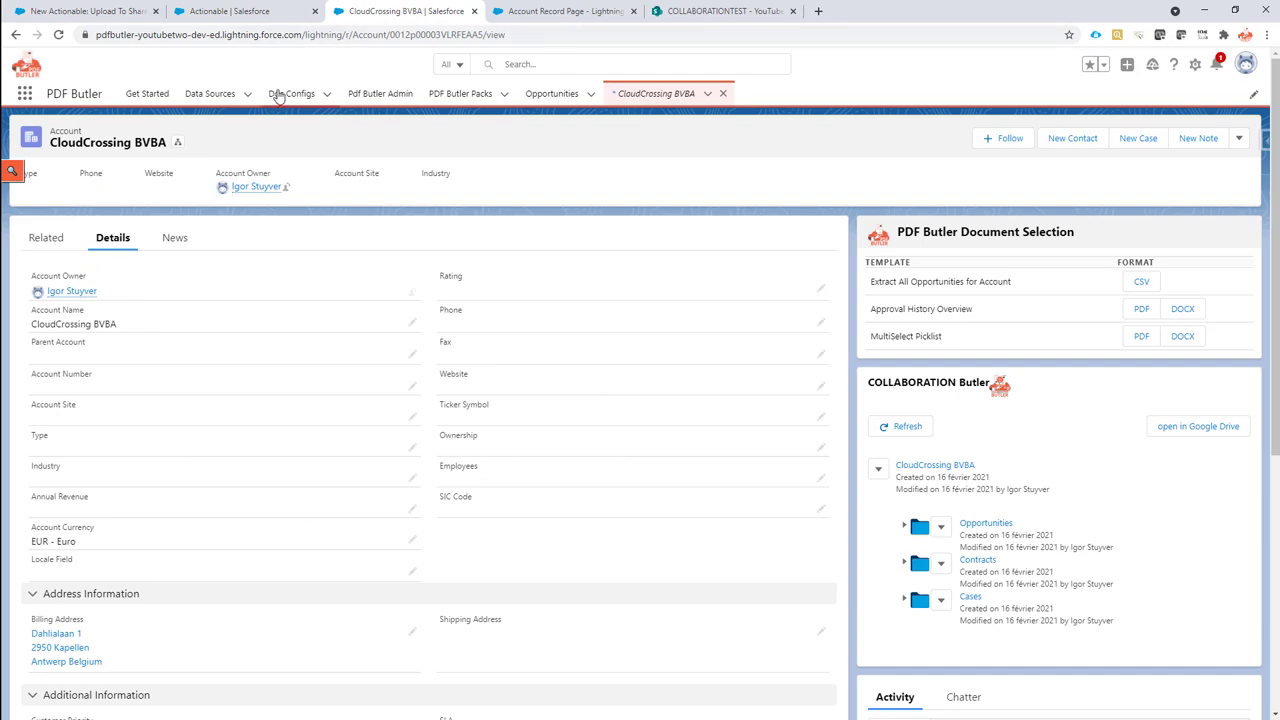
pyautogui.click(208, 94)
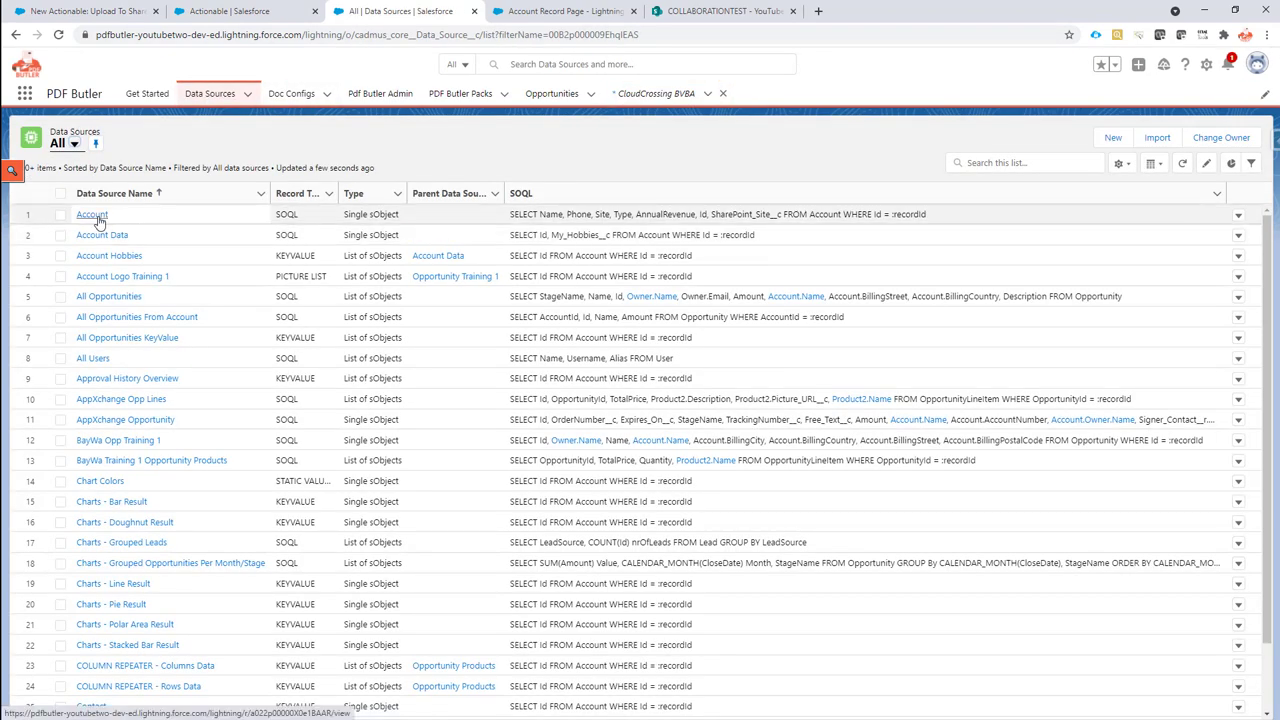
pyautogui.click(92, 212)
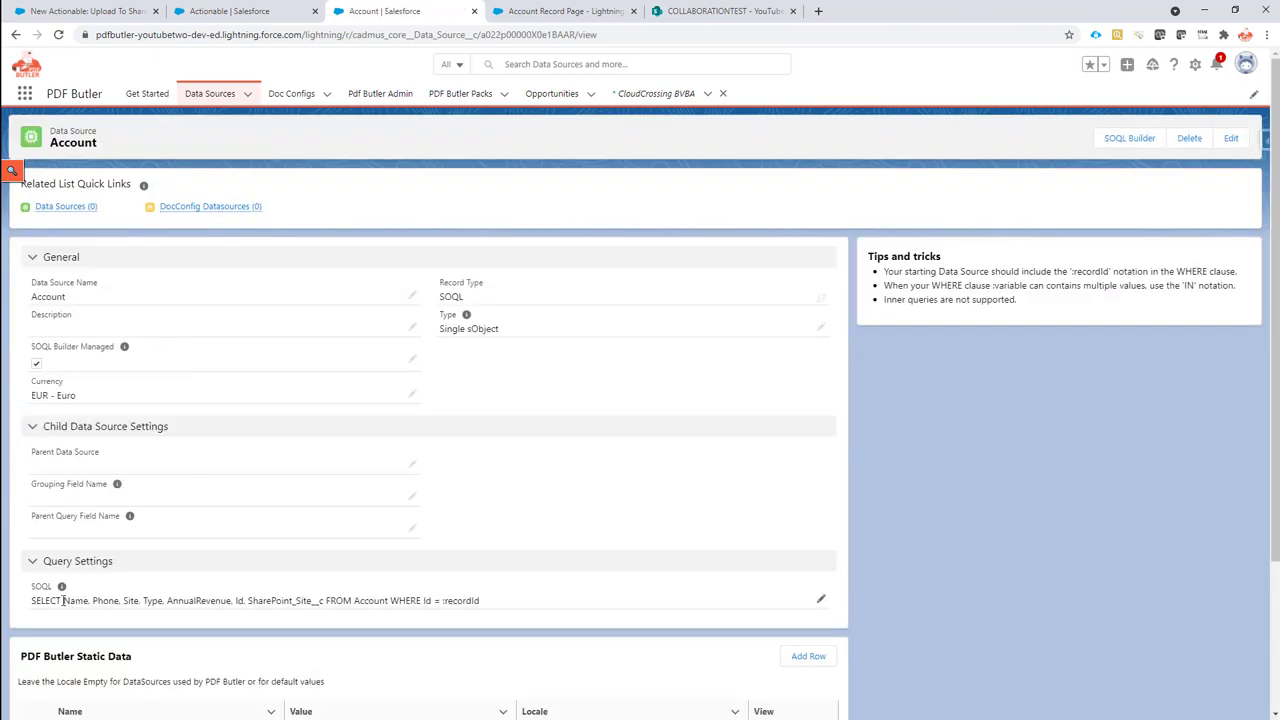
pyautogui.doubleClick(374, 600)
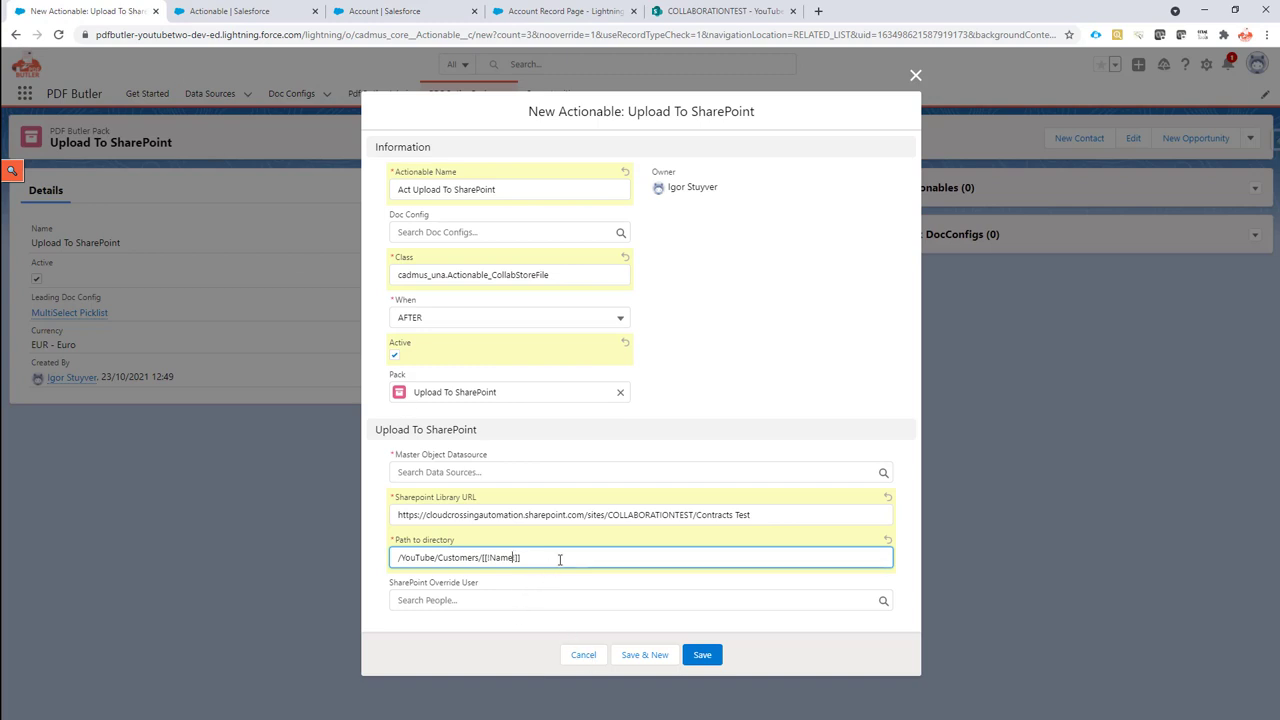
pyautogui.moveTo(612, 516)
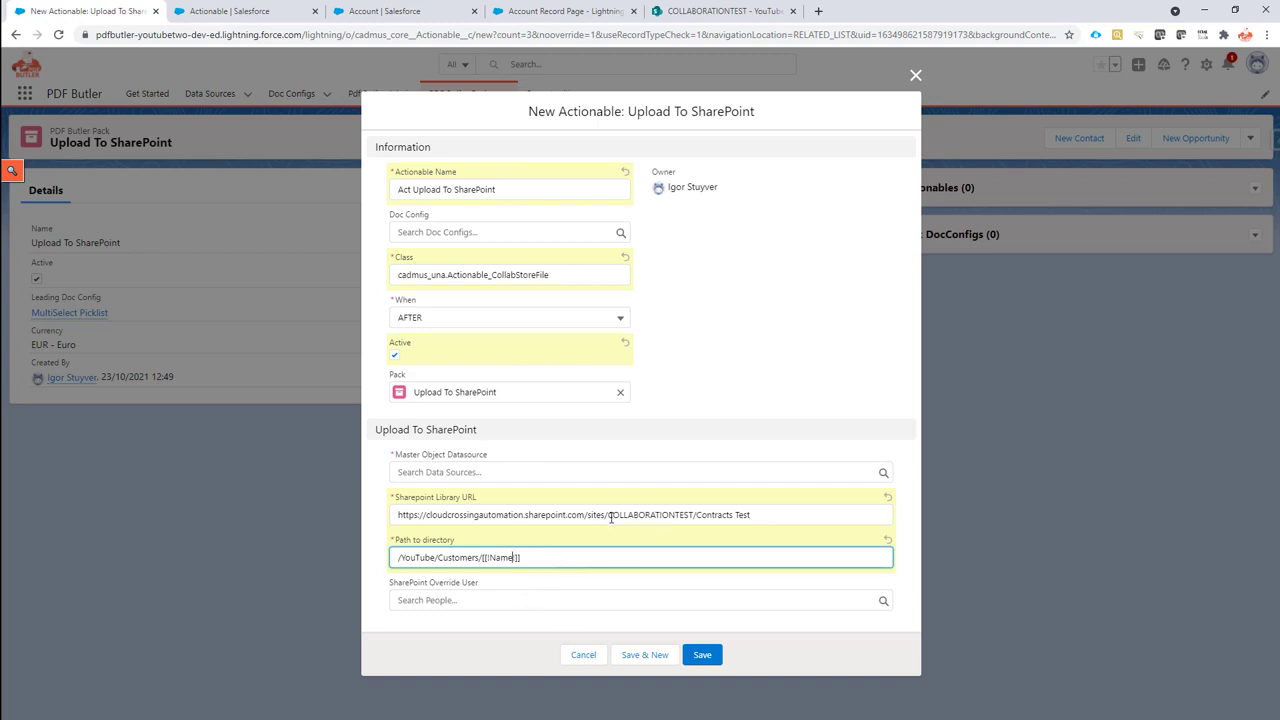
# Choose Account as Master Object Datasource and save the actionable
pyautogui.click(754, 516)
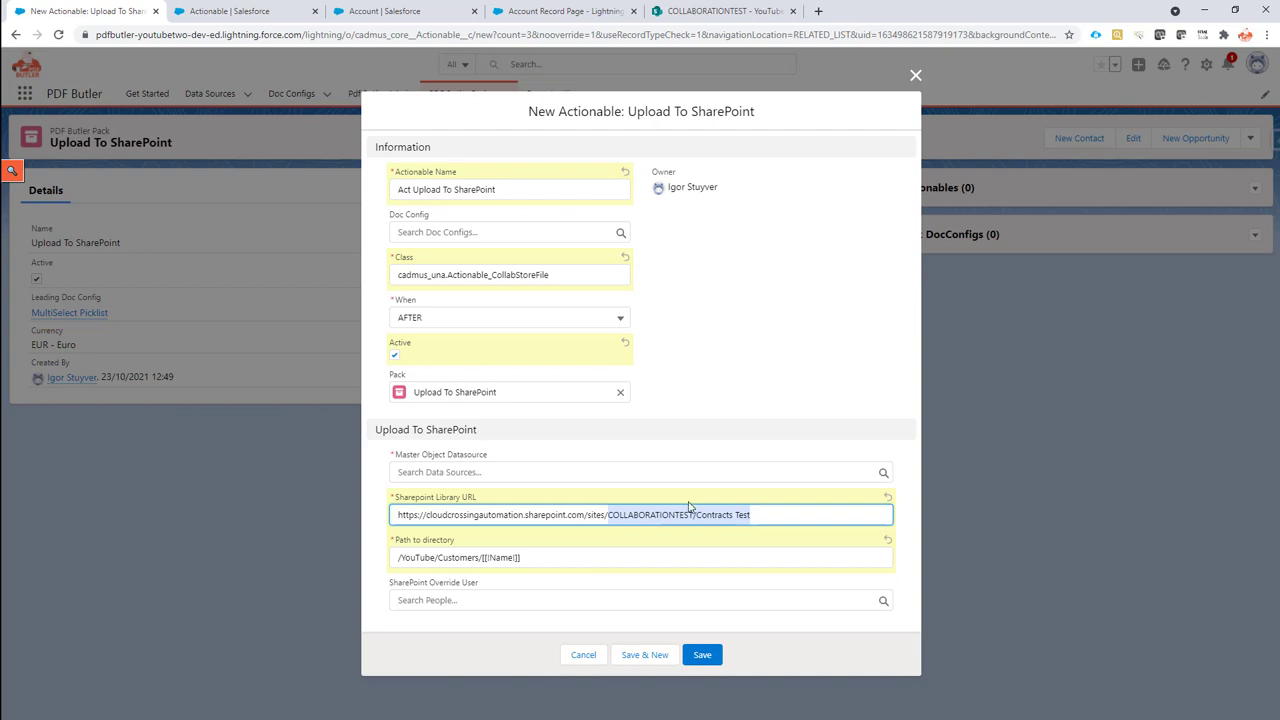
pyautogui.click(636, 472)
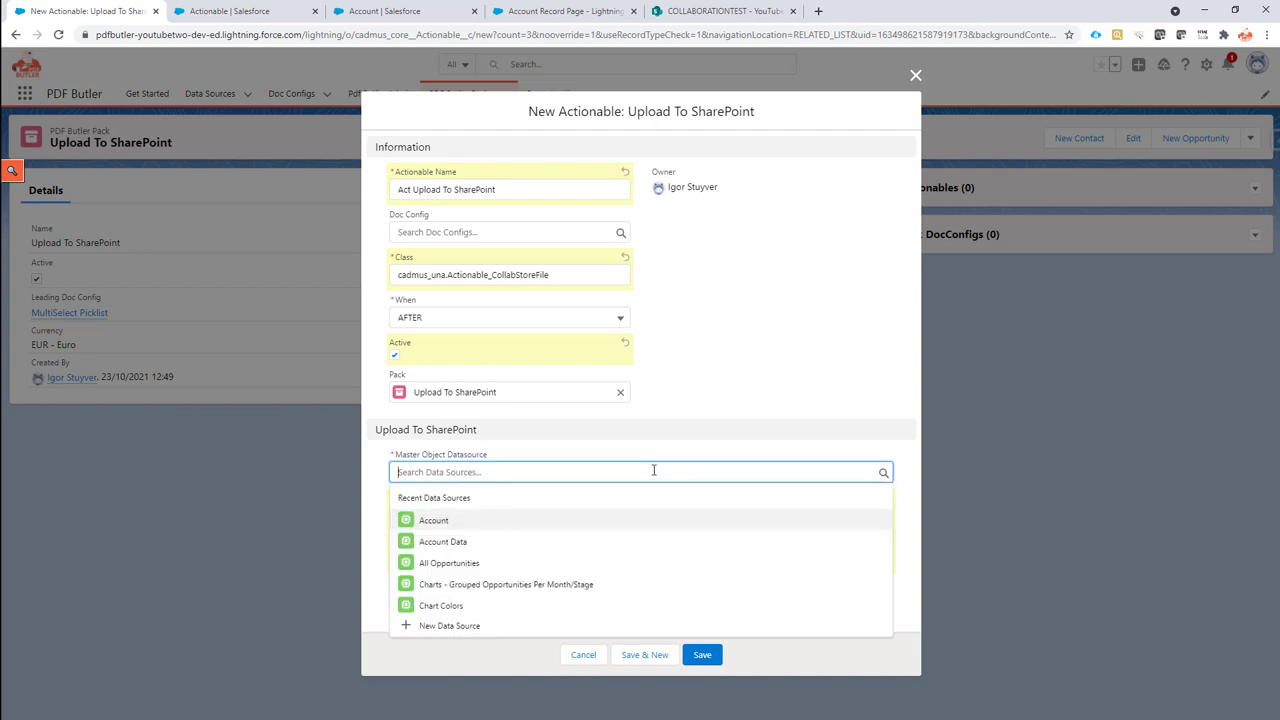
pyautogui.click(432, 520)
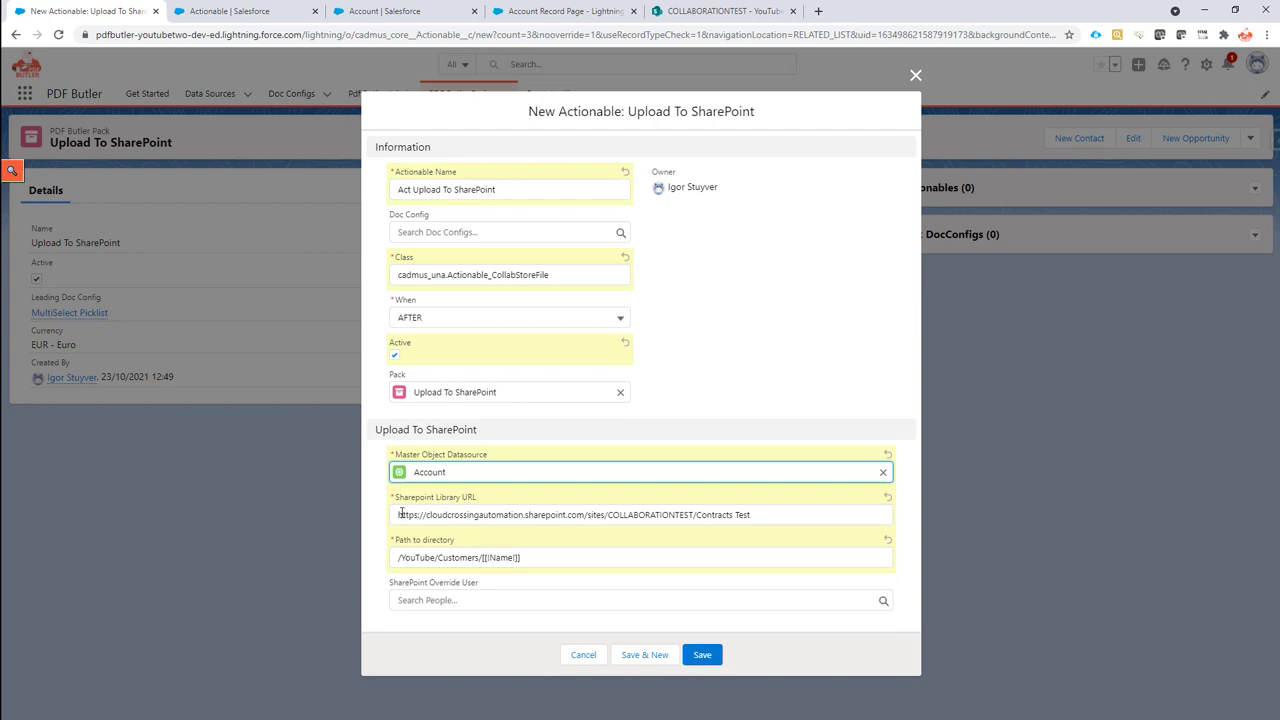
pyautogui.moveTo(514, 540)
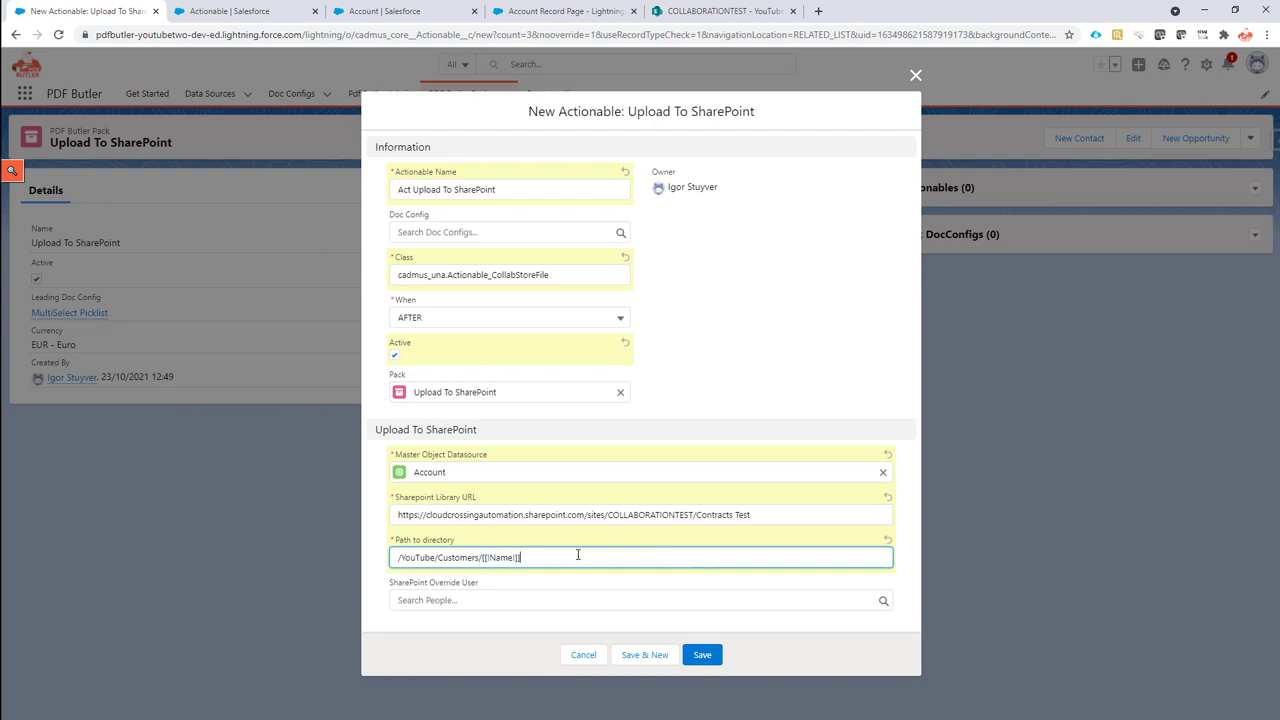
pyautogui.moveTo(684, 632)
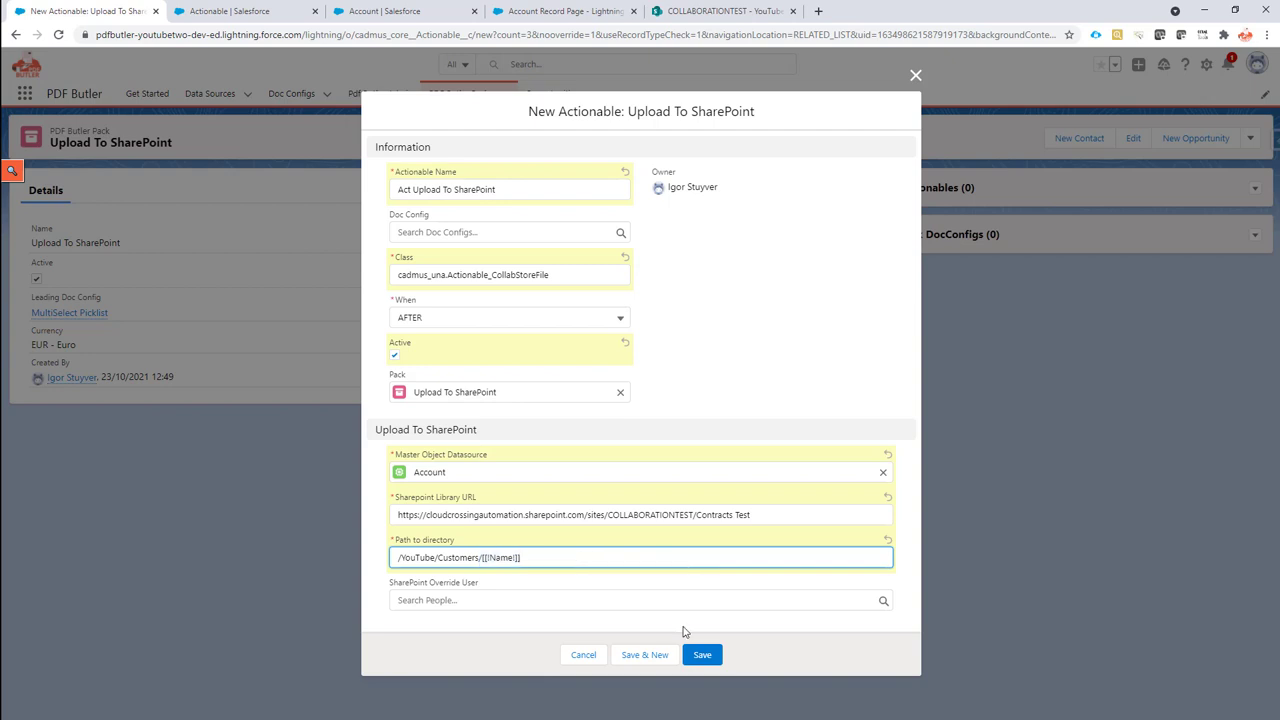
pyautogui.click(704, 656)
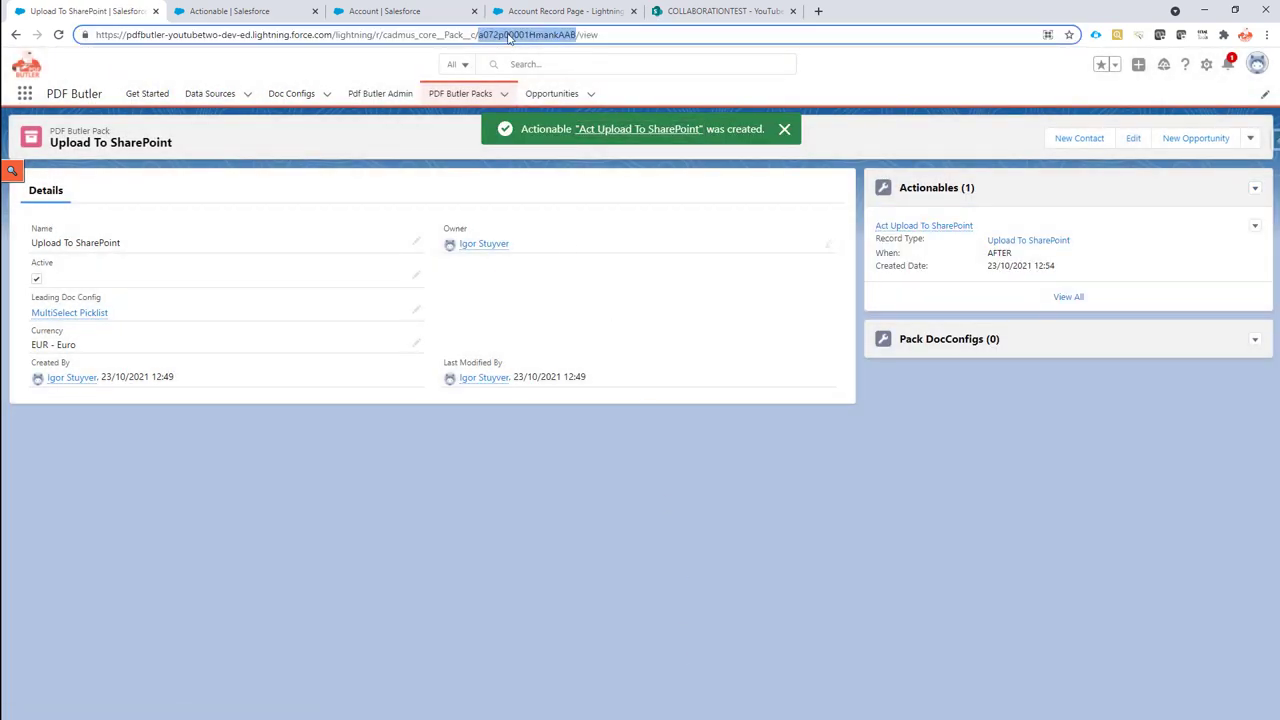
# Add PDF Butler DocConfigs to the Account page with Pack Id a072p00000HmankAAB and name Upload To SharePoint
pyautogui.click(570, 12)
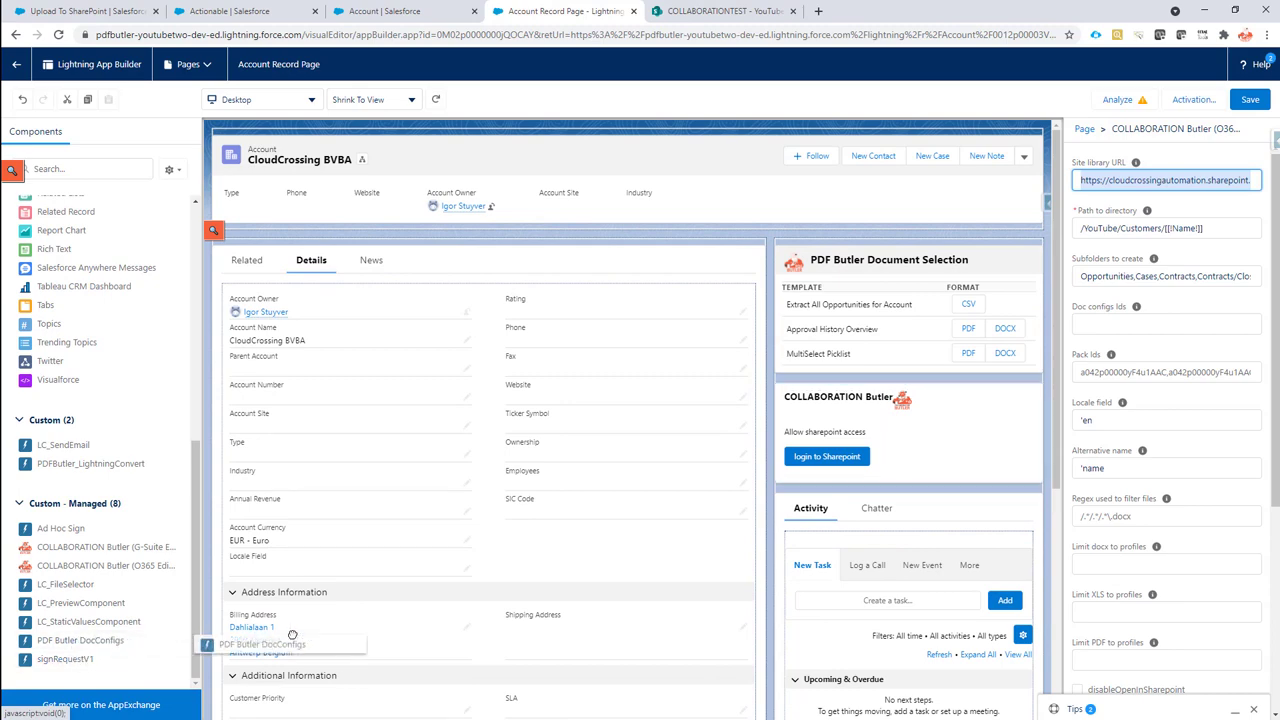
pyautogui.click(884, 396)
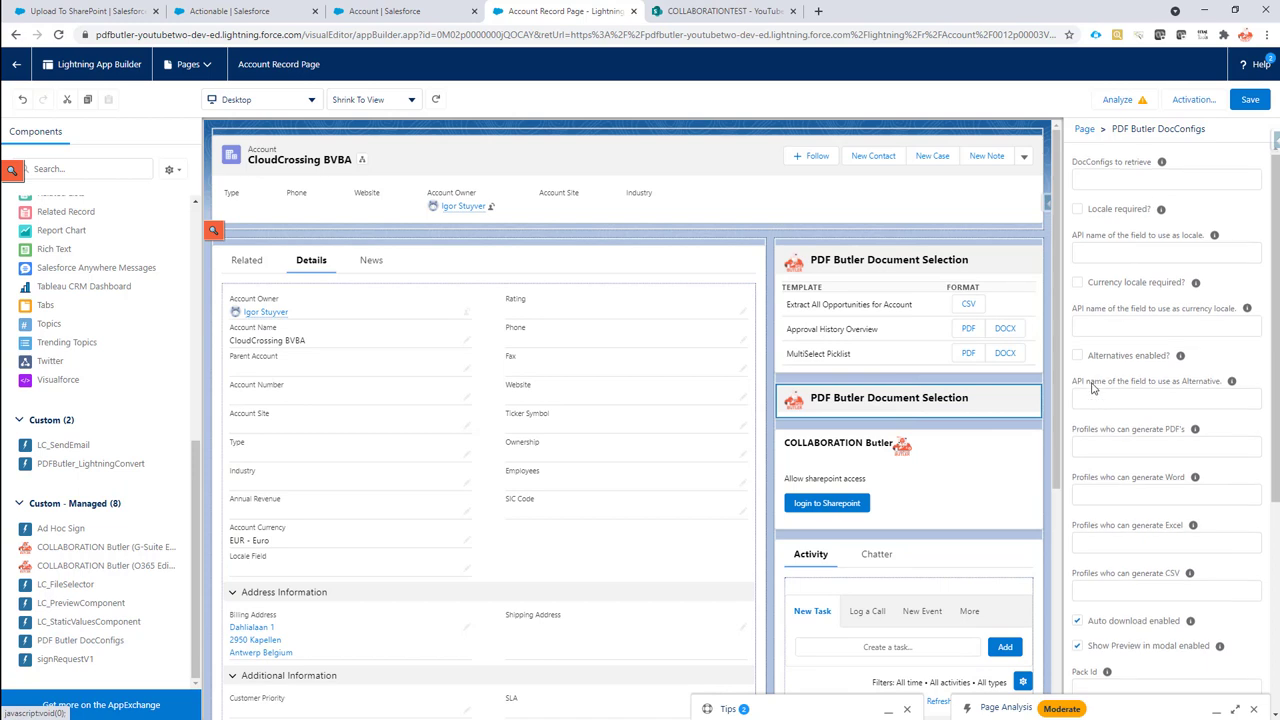
pyautogui.scroll(-3)
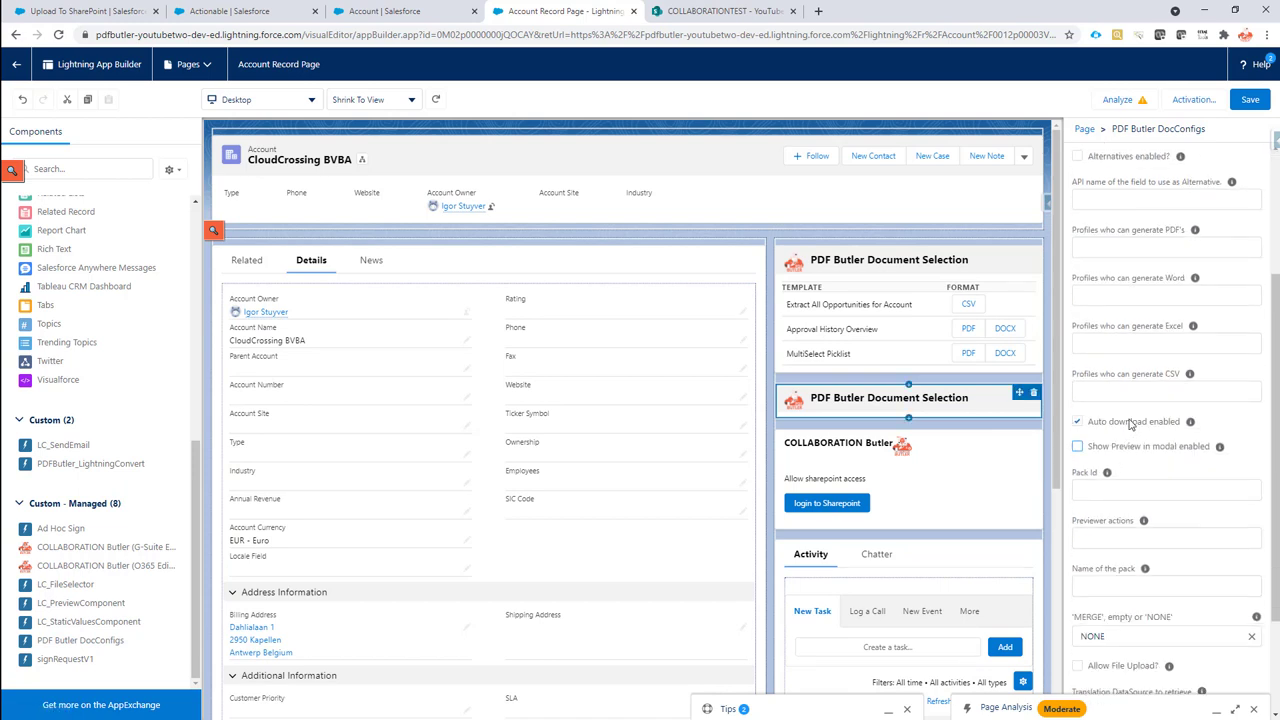
pyautogui.write('a072p00000HmankAAB')
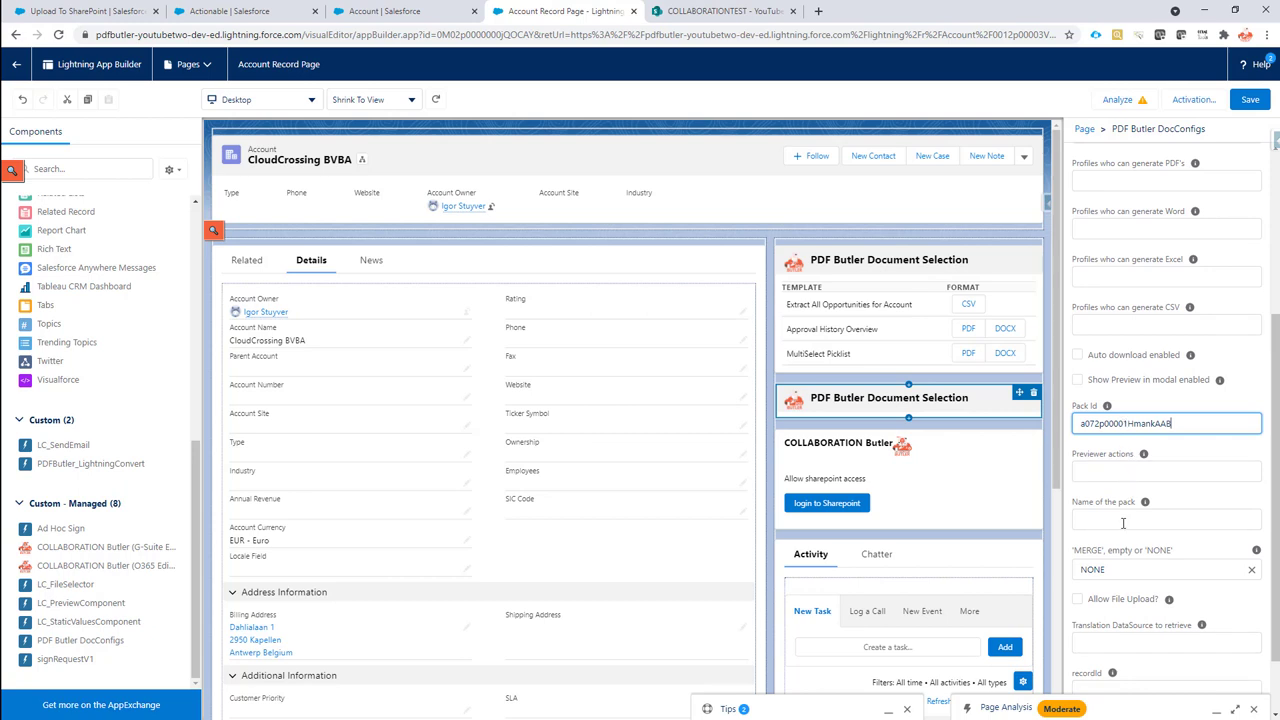
pyautogui.write('Upload To')
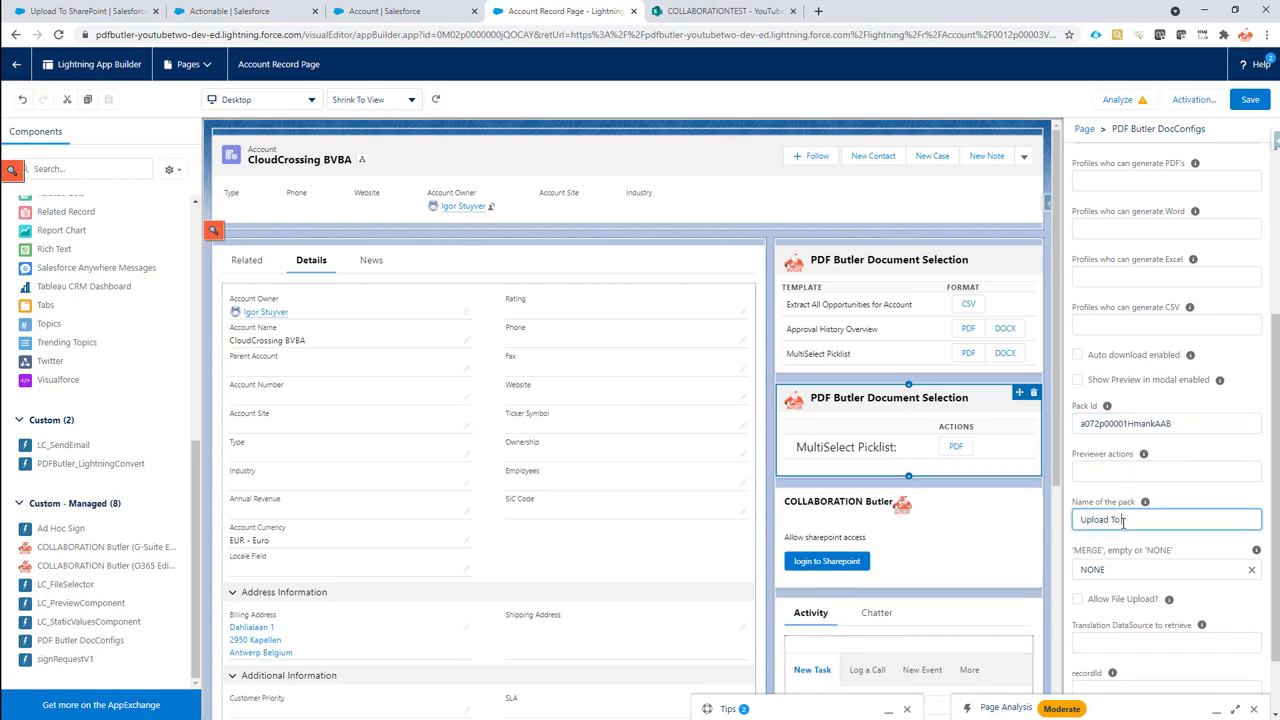
pyautogui.write('SharePoint')
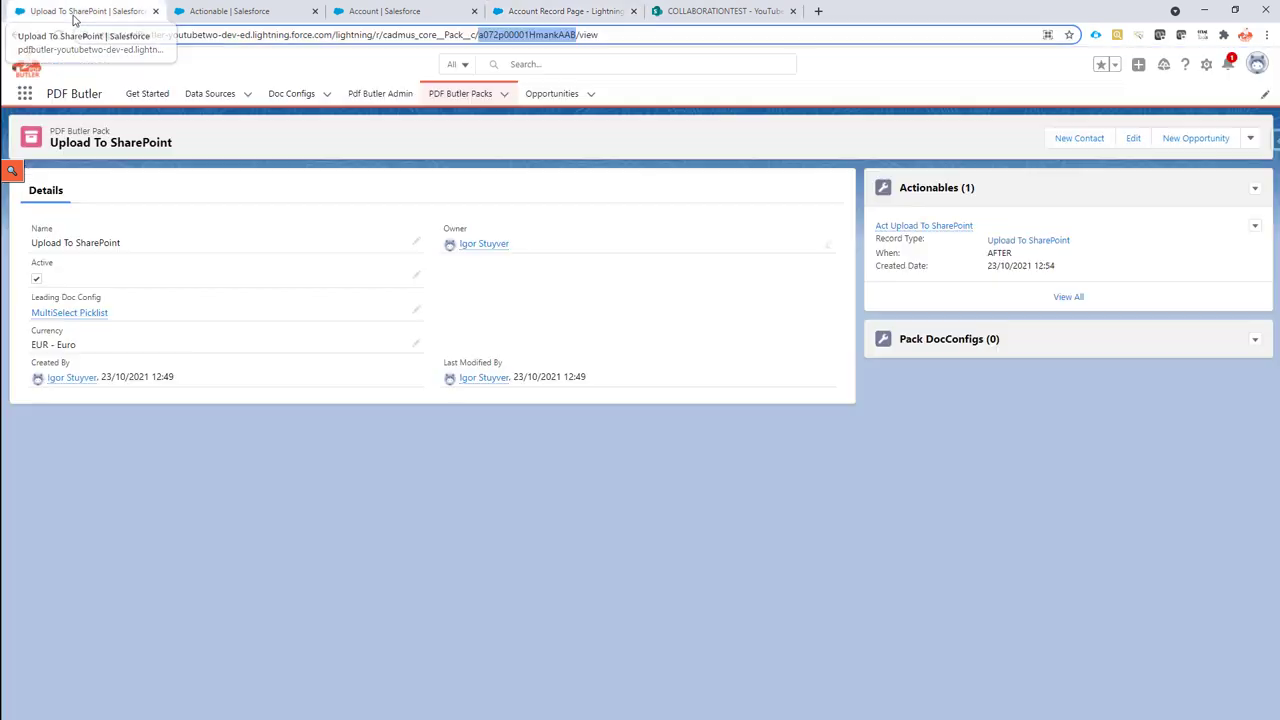
pyautogui.moveTo(92, 318)
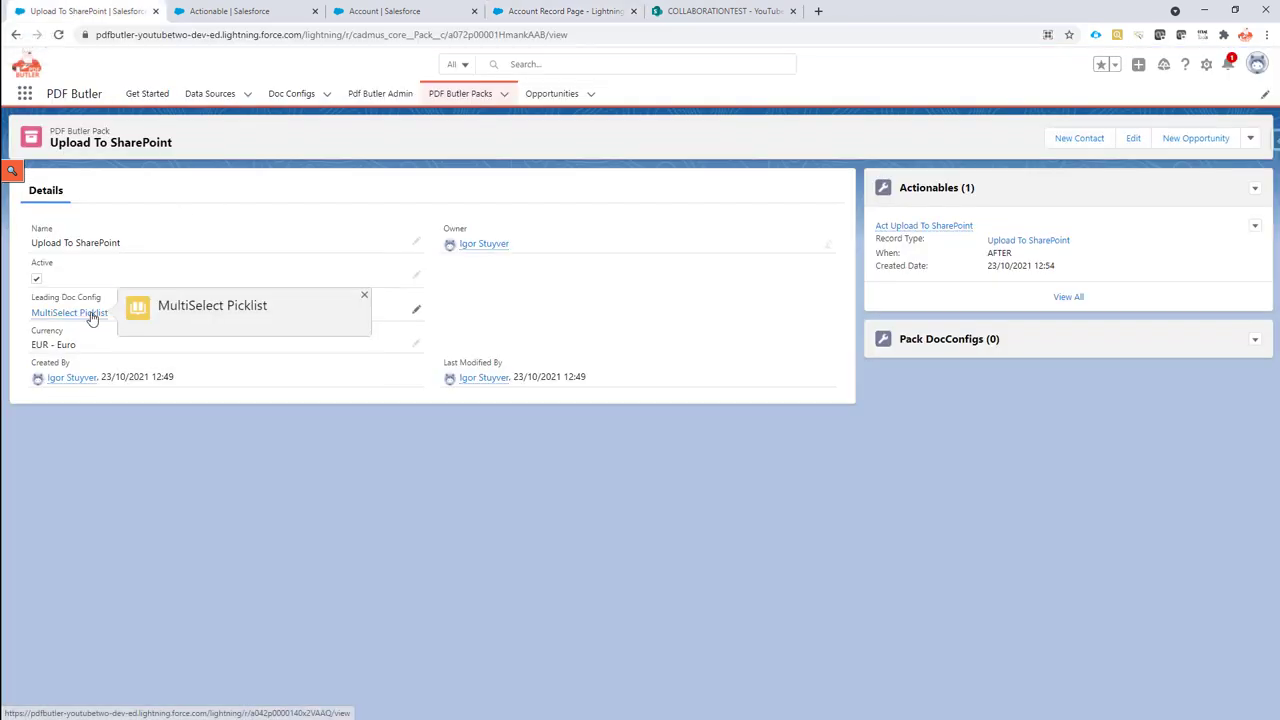
# Open the MultiSelect Picklist leading doc config and select its BA0064 delivery option value
pyautogui.click(68, 312)
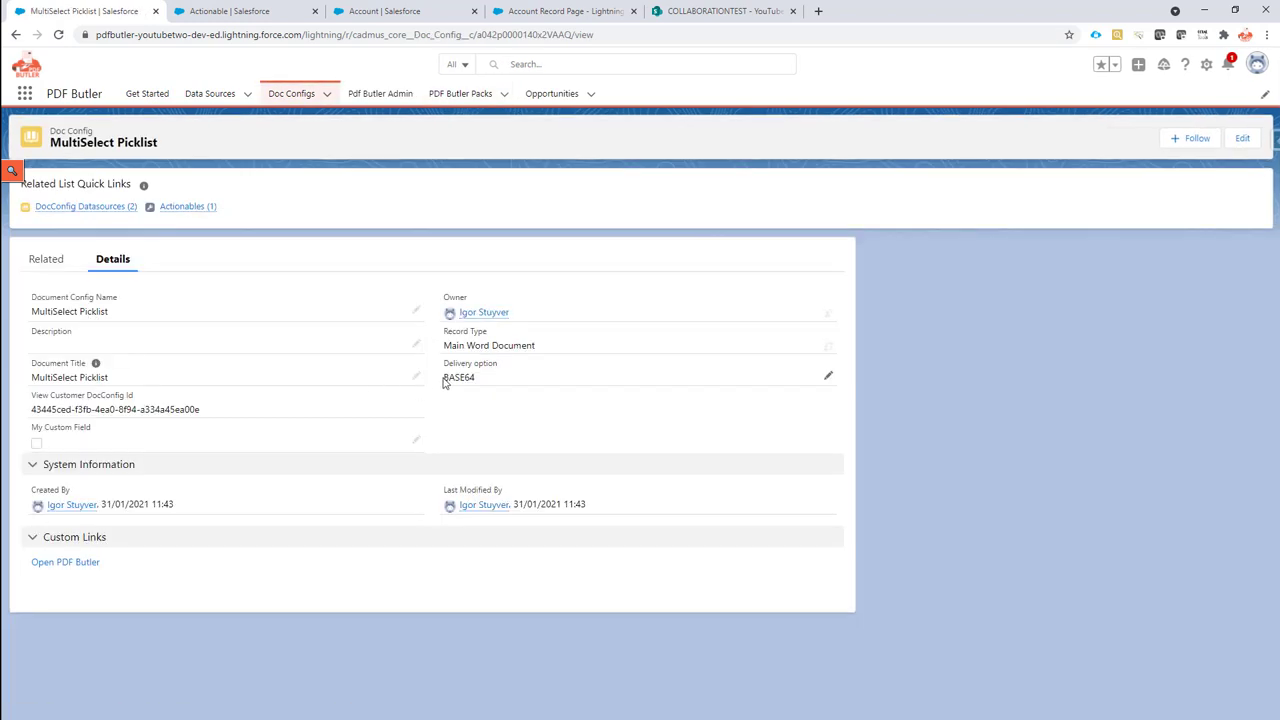
pyautogui.doubleClick(456, 376)
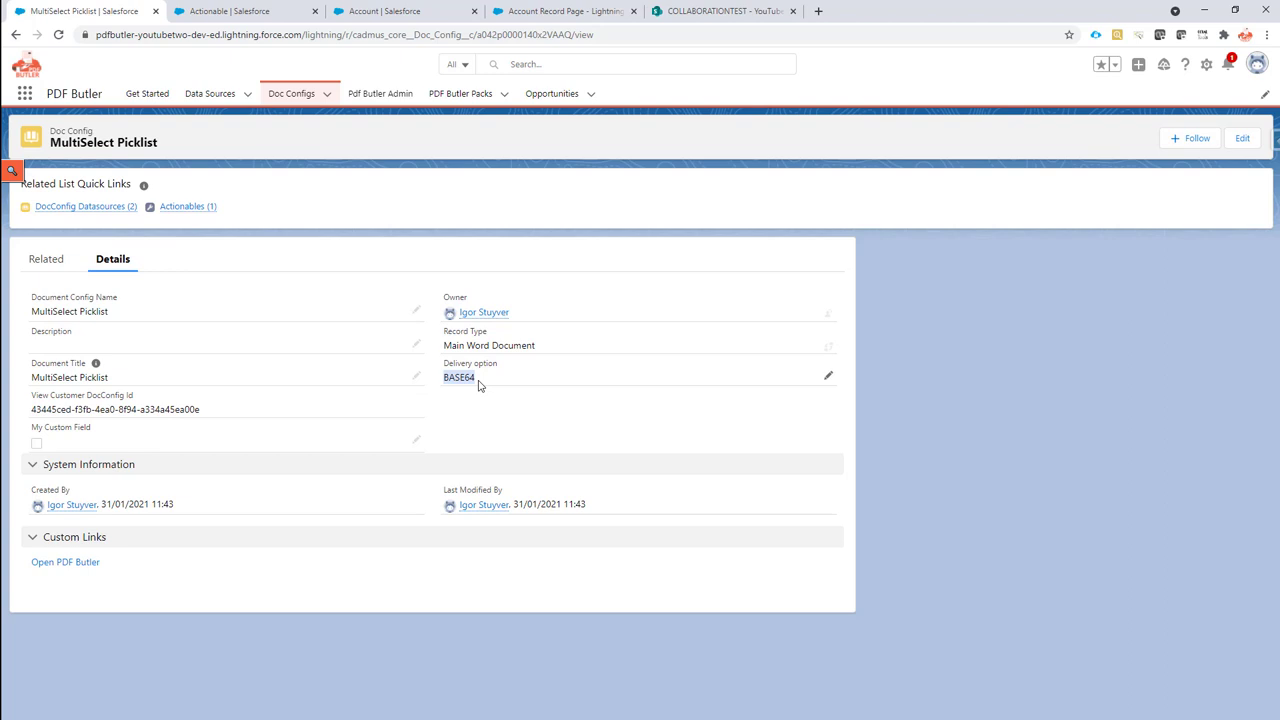
pyautogui.moveTo(492, 384)
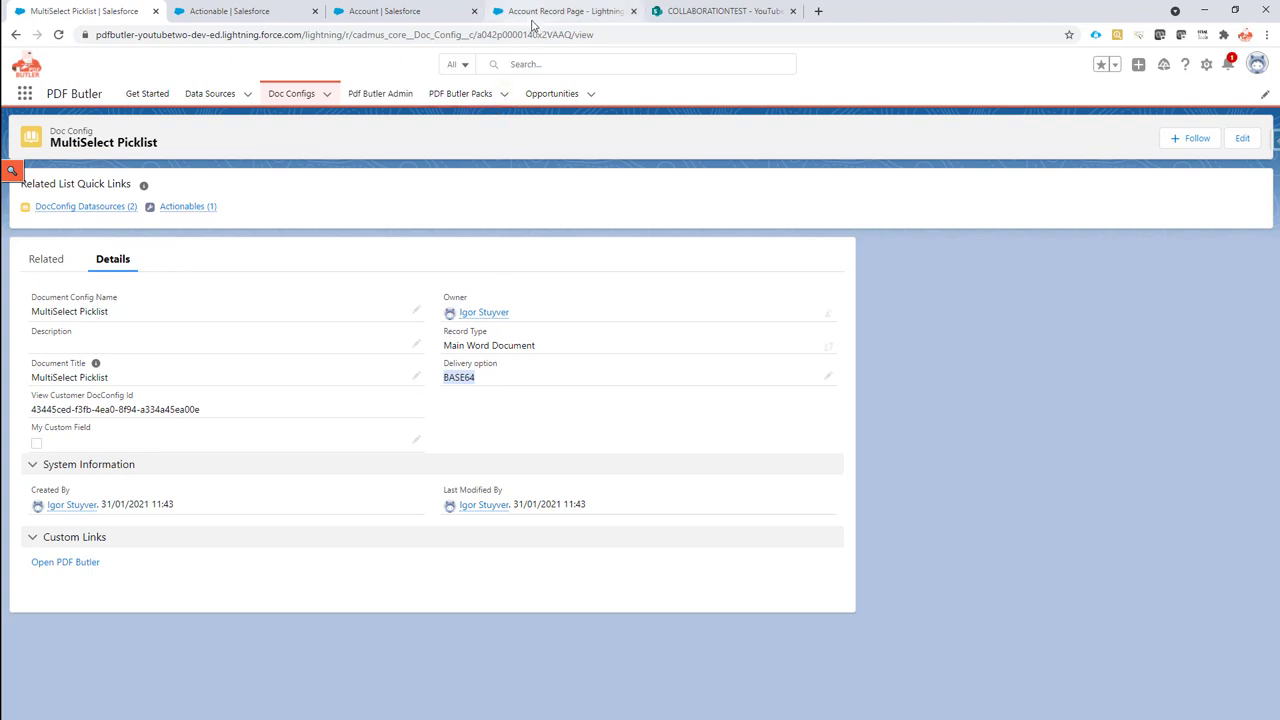
# Save the page, then check CloudCrossing BVBA's SharePoint folder and return to its account page
pyautogui.click(564, 14)
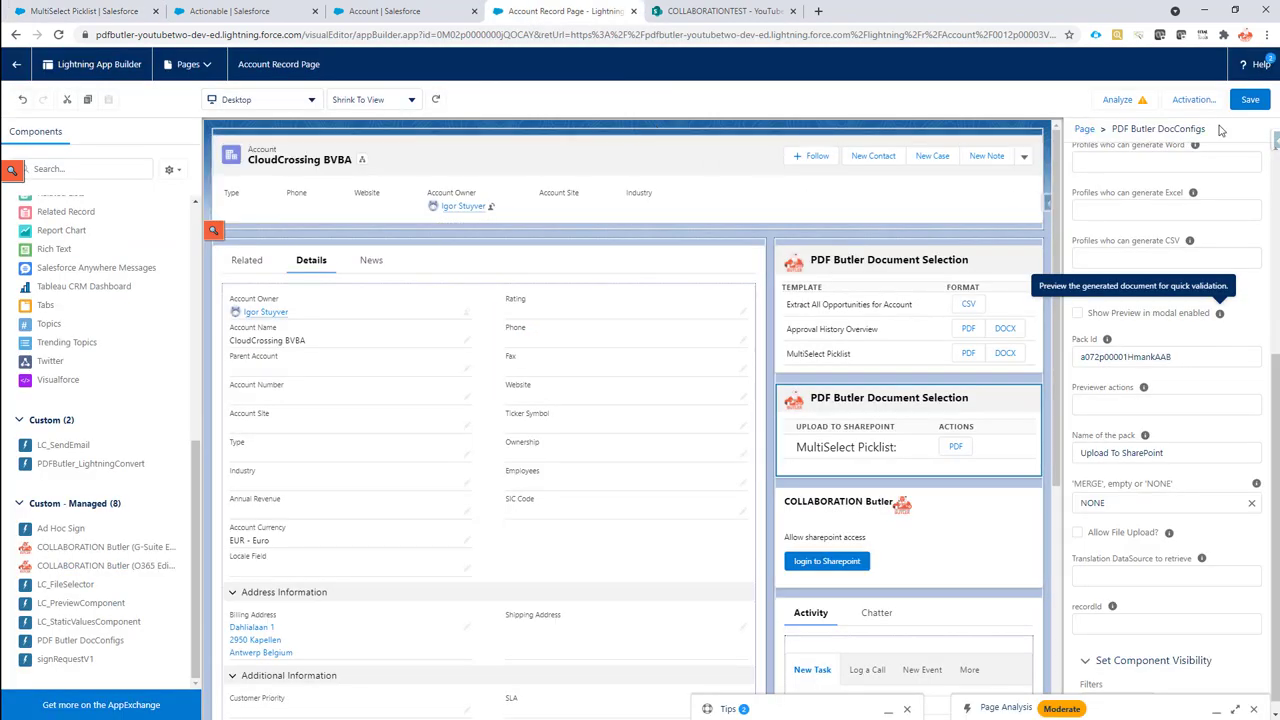
pyautogui.moveTo(18, 64)
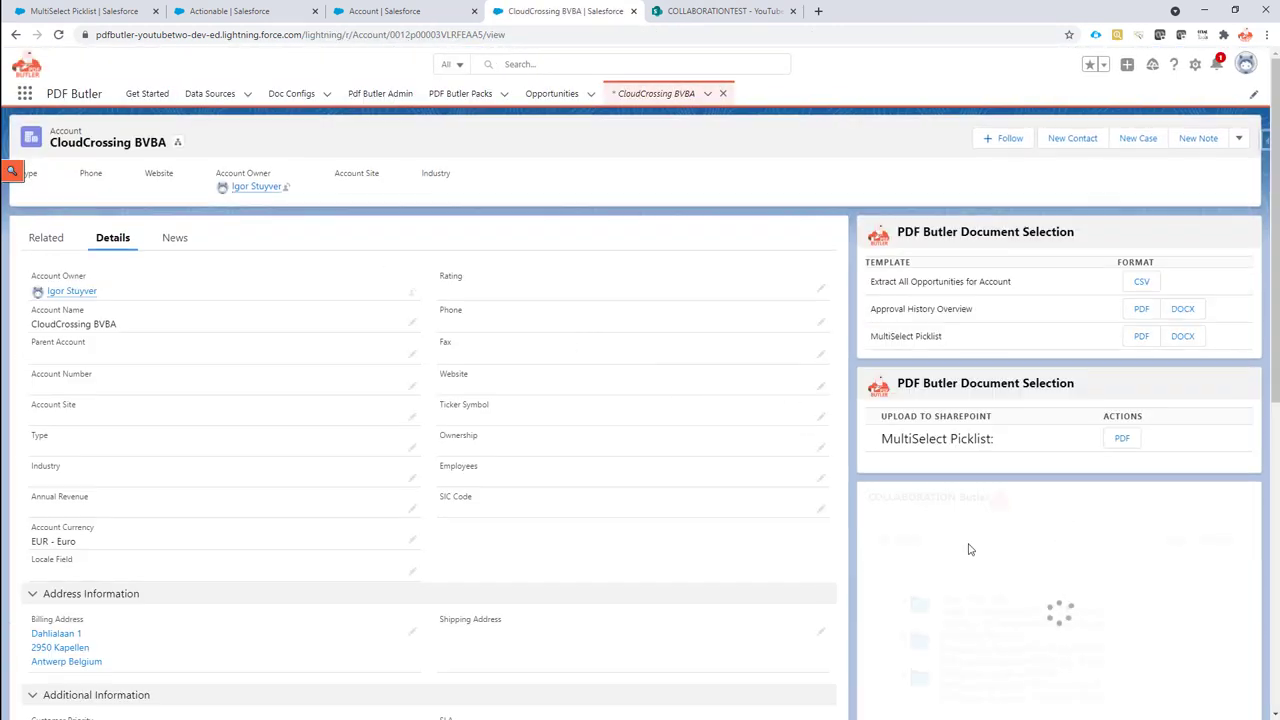
pyautogui.scroll(-3)
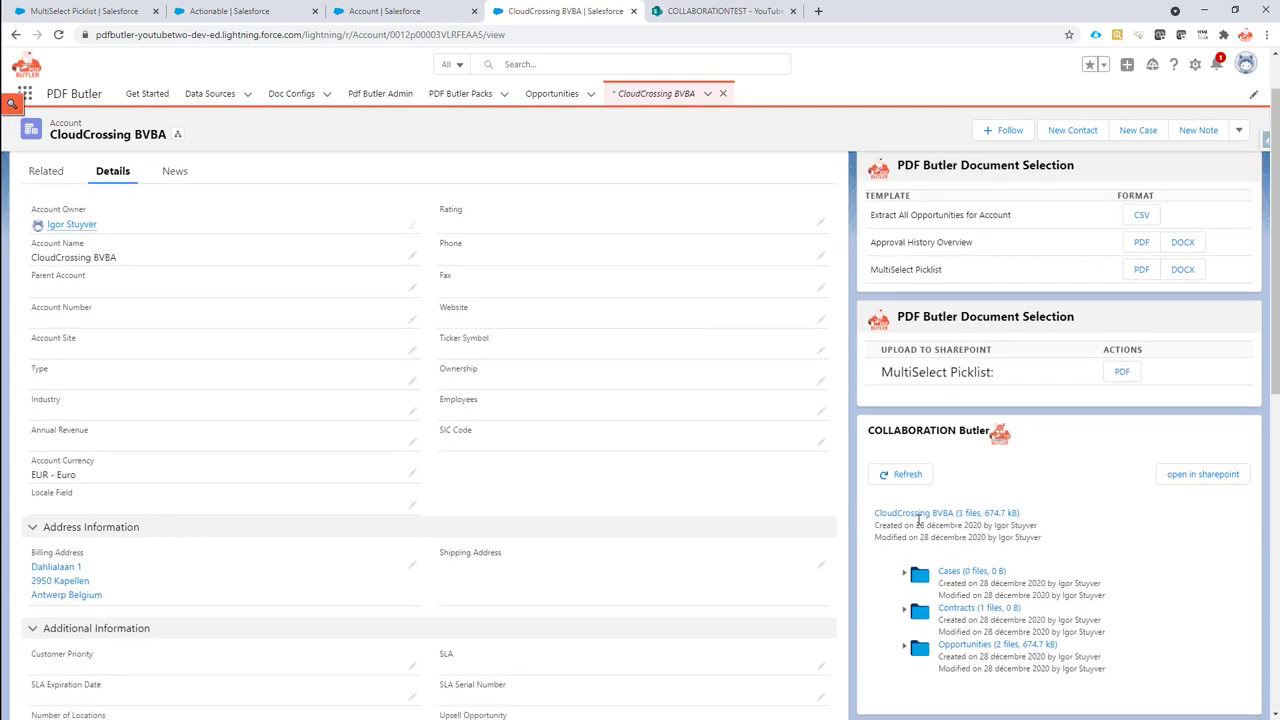
pyautogui.moveTo(944, 528)
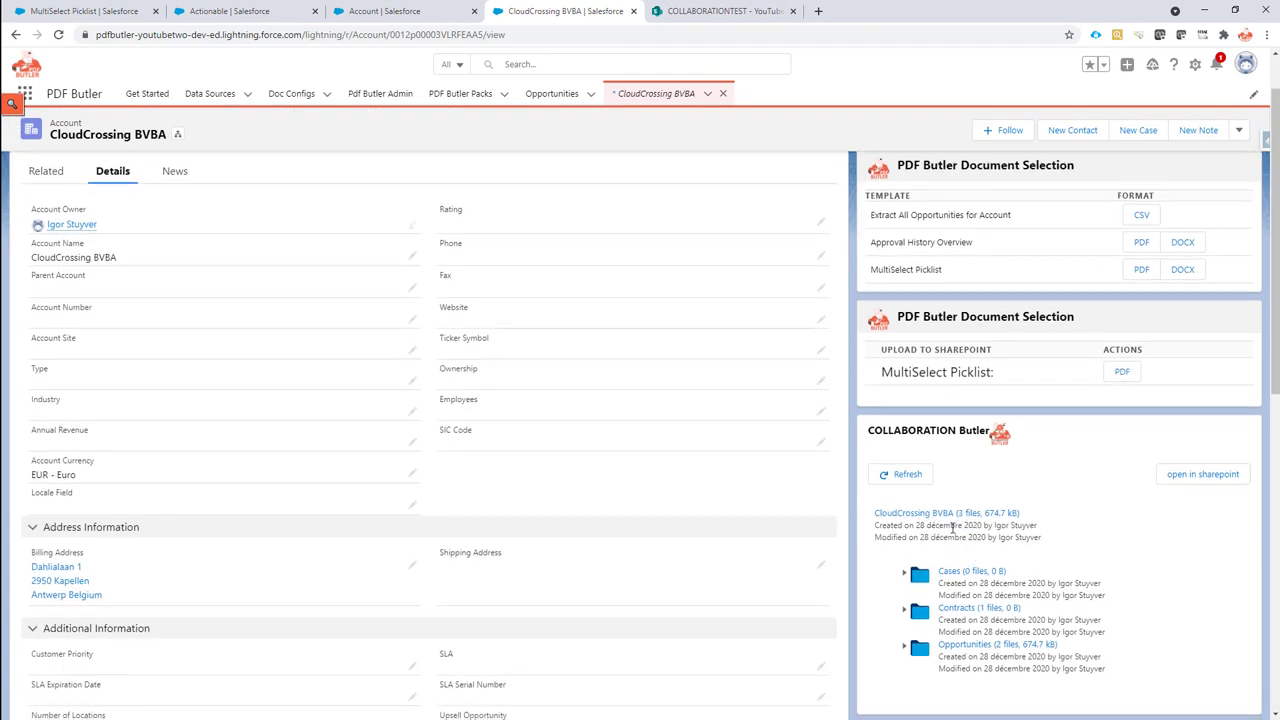
pyautogui.moveTo(936, 516)
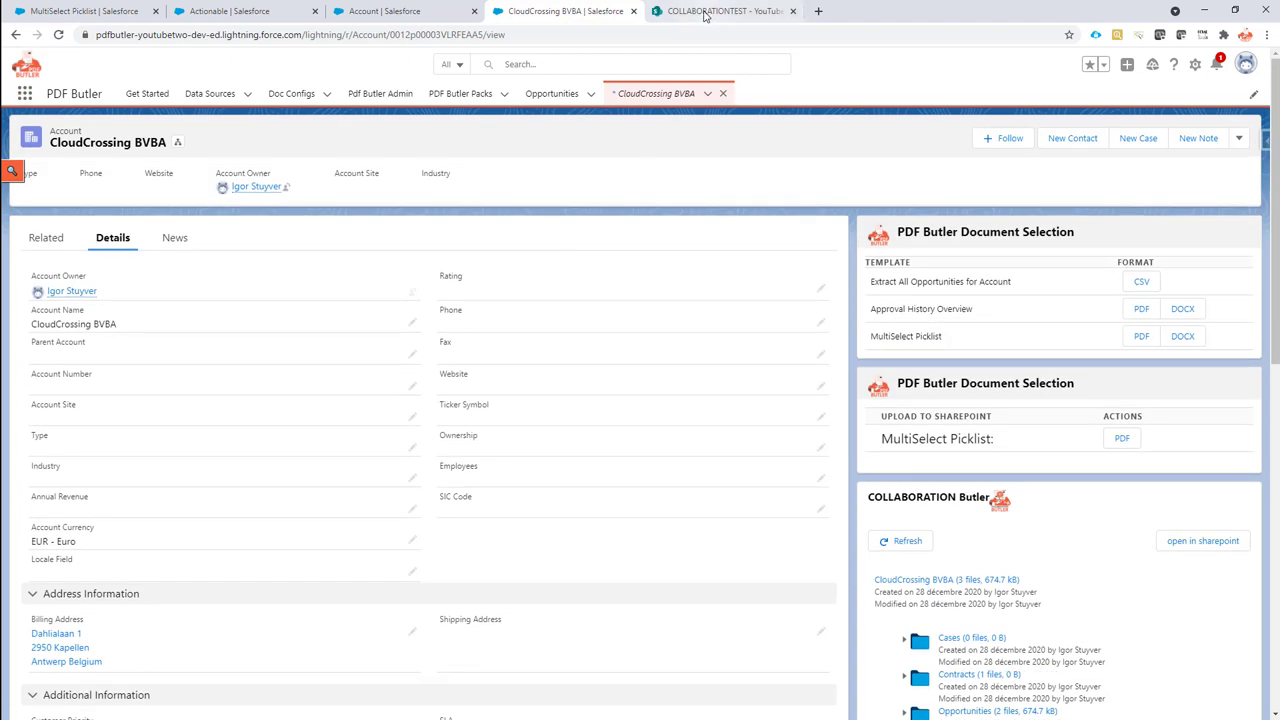
pyautogui.click(716, 12)
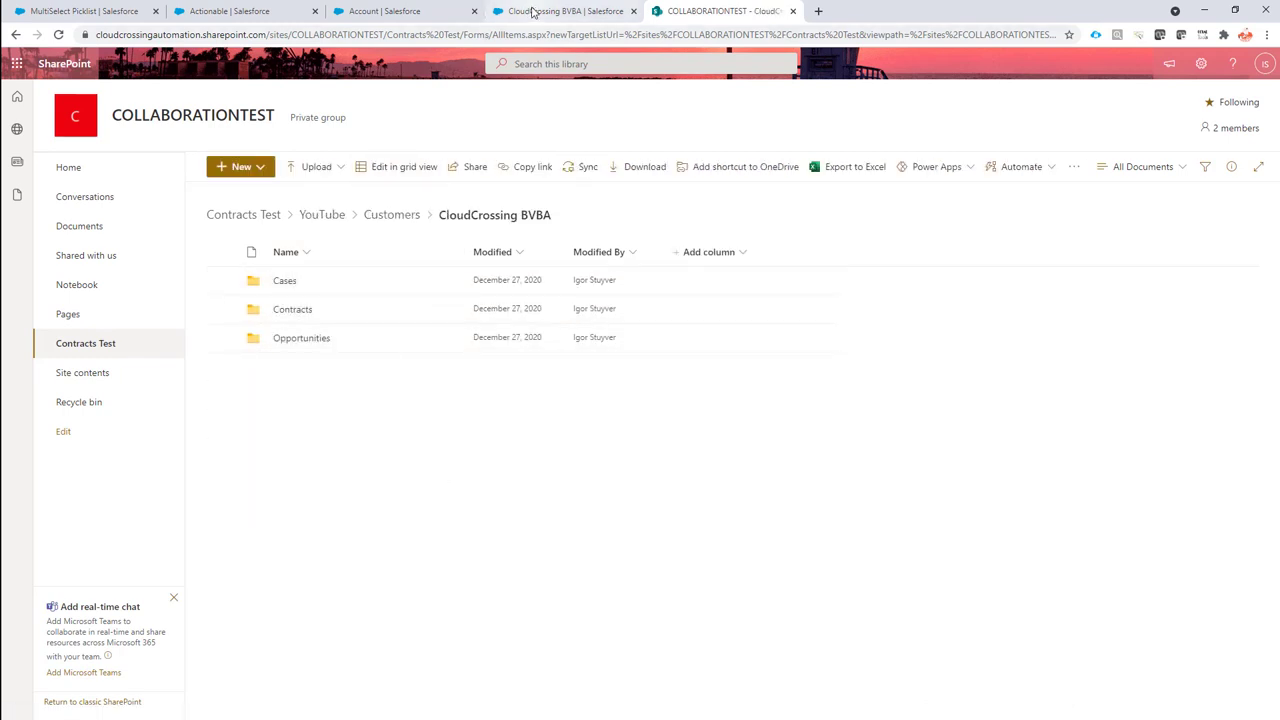
pyautogui.click(556, 12)
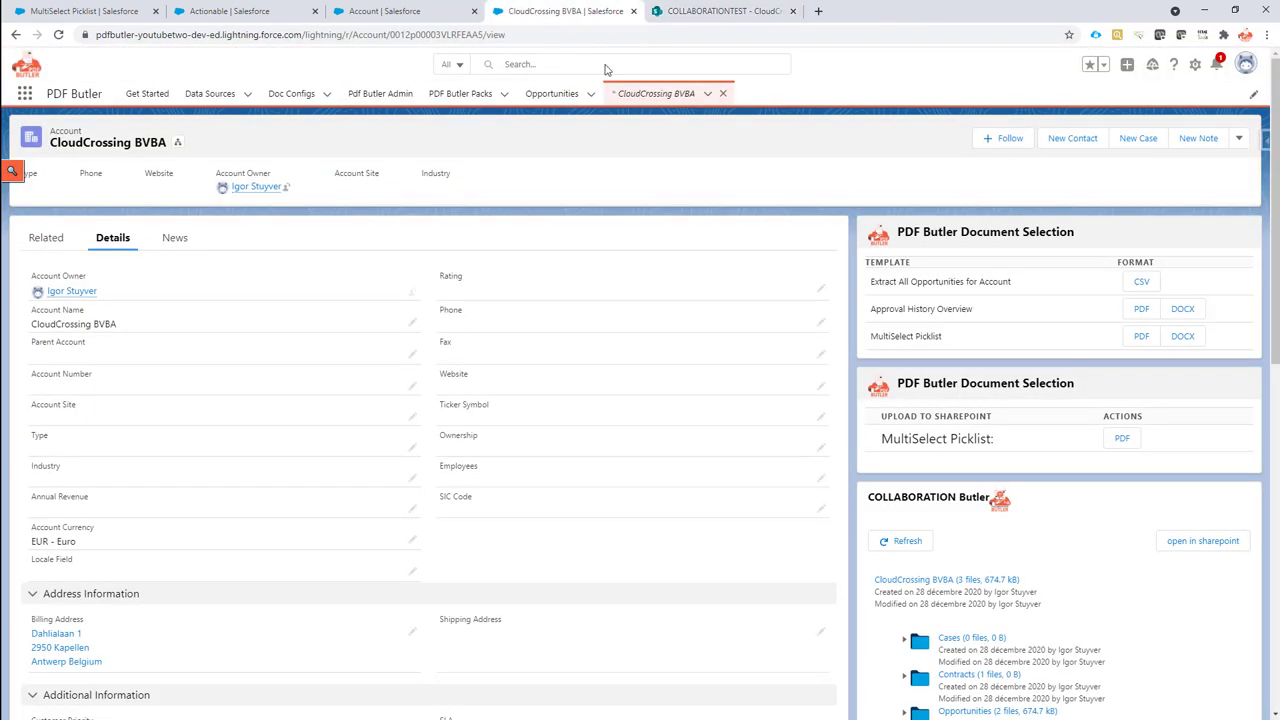
pyautogui.scroll(-3)
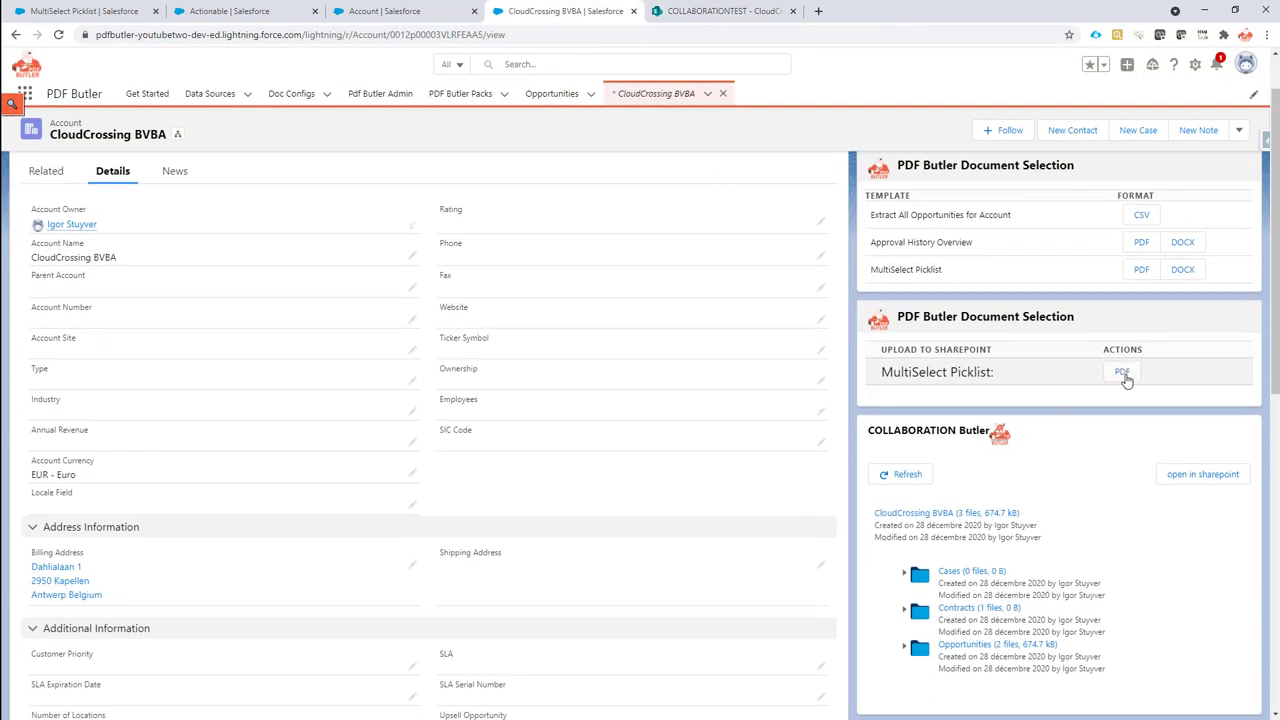
# Generate the MultiSelect Picklist PDF into CloudCrossing BVBA's SharePoint folder and confirm it is listed
pyautogui.click(1124, 372)
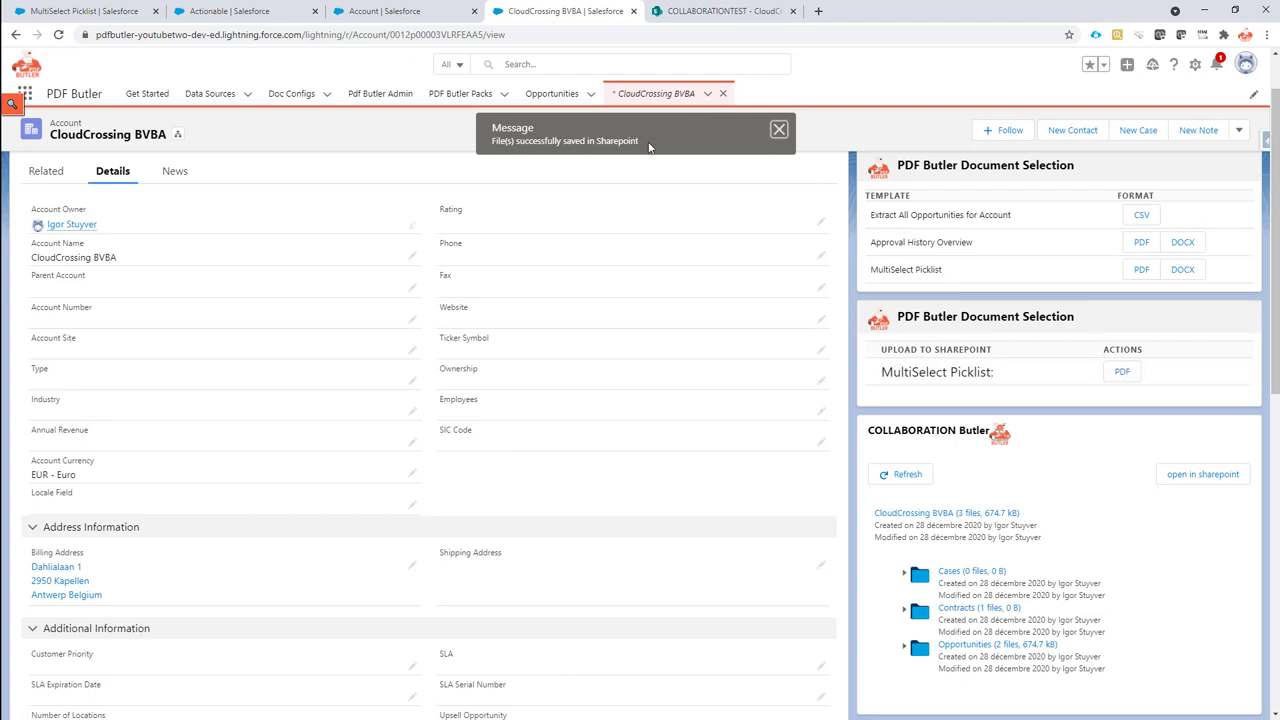
pyautogui.click(778, 128)
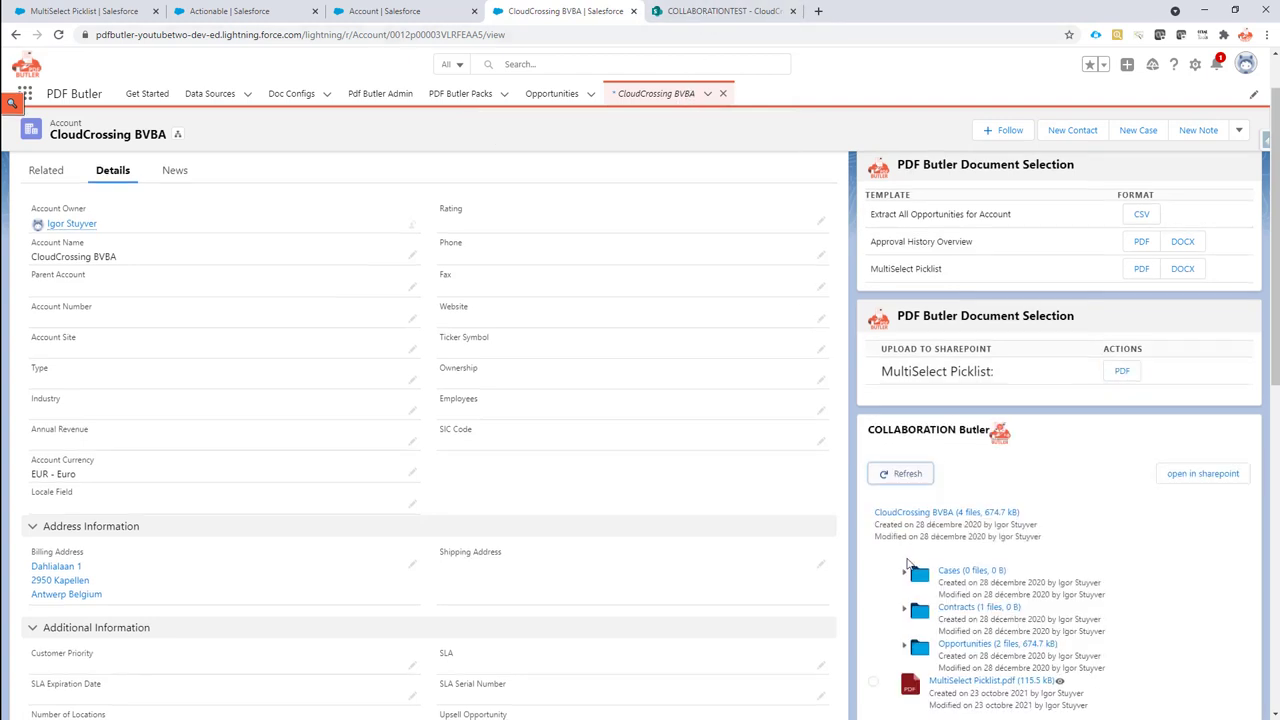
pyautogui.scroll(-3)
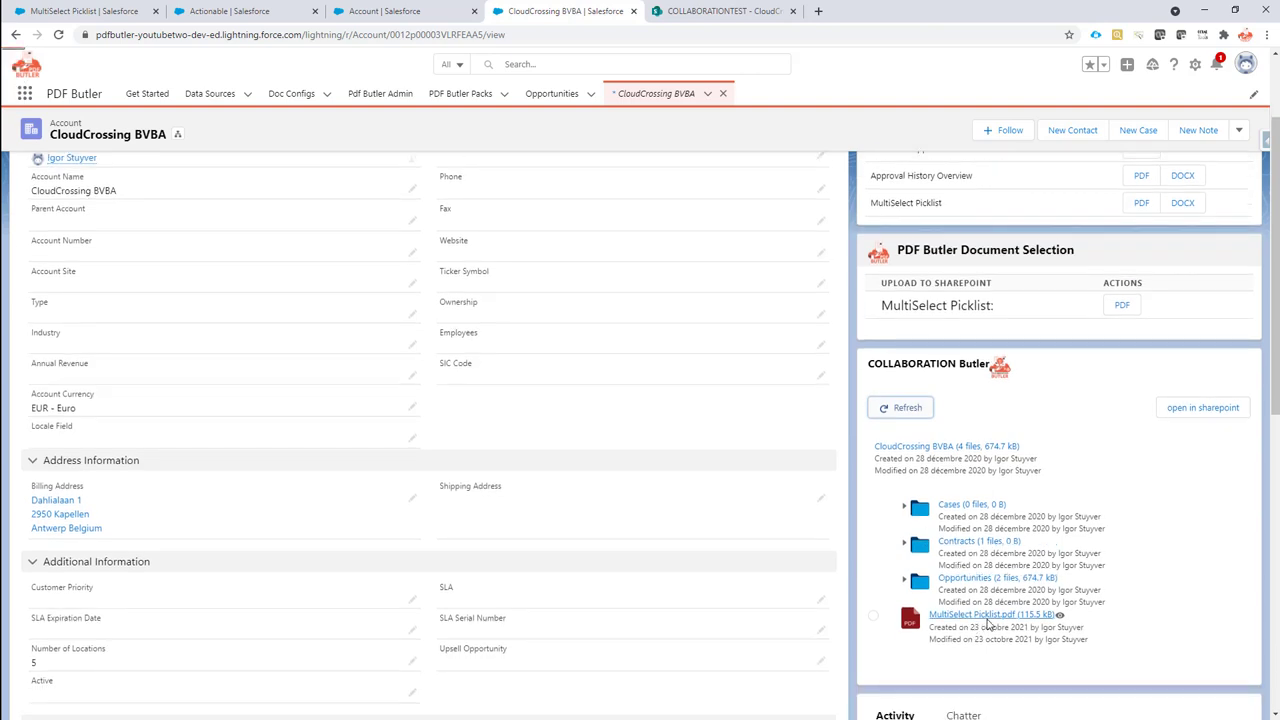
pyautogui.moveTo(978, 660)
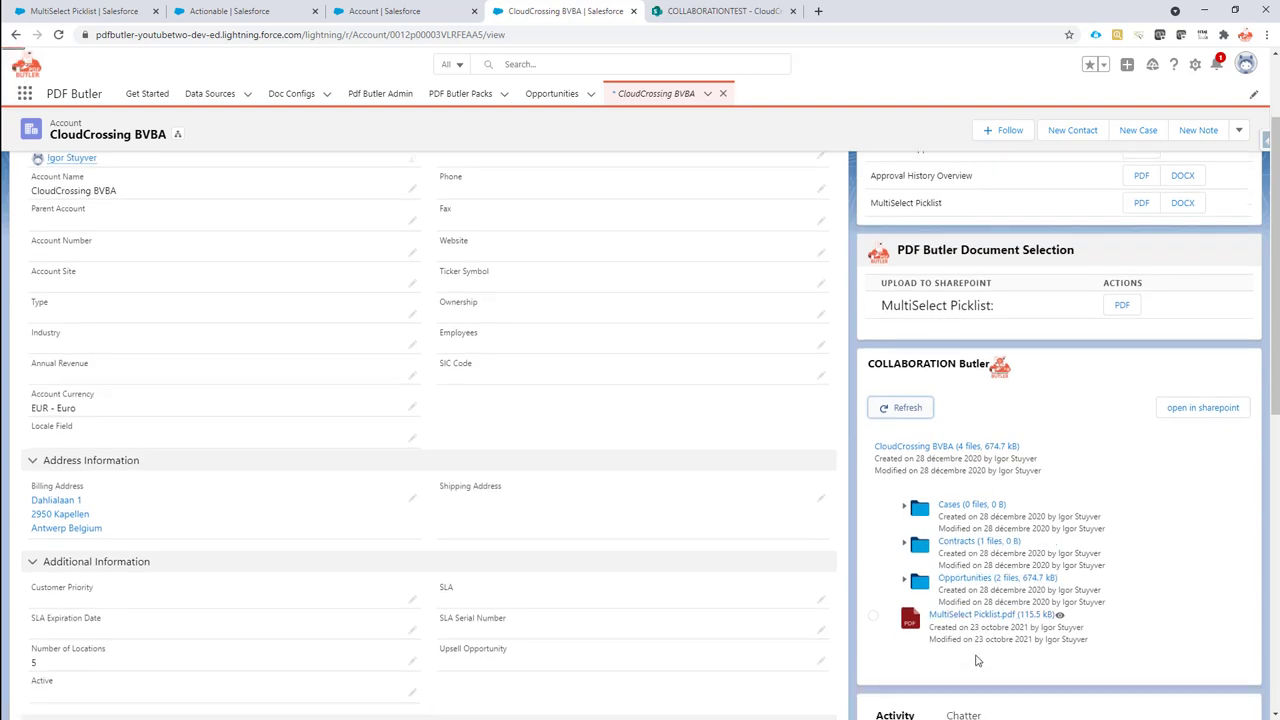